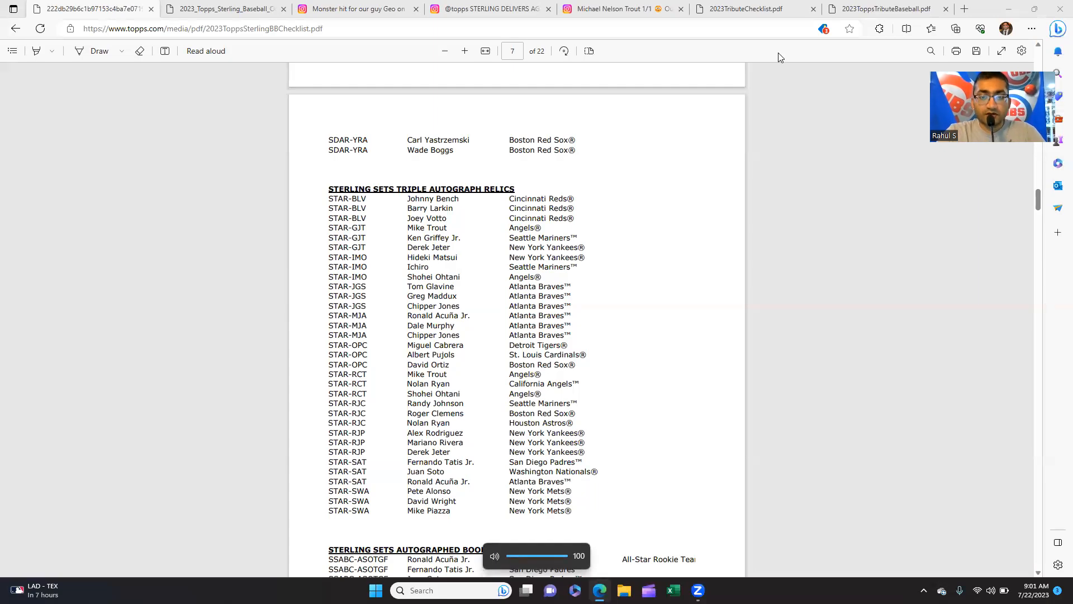
{"action": "mouse_move", "coordinate": [539, 180]}
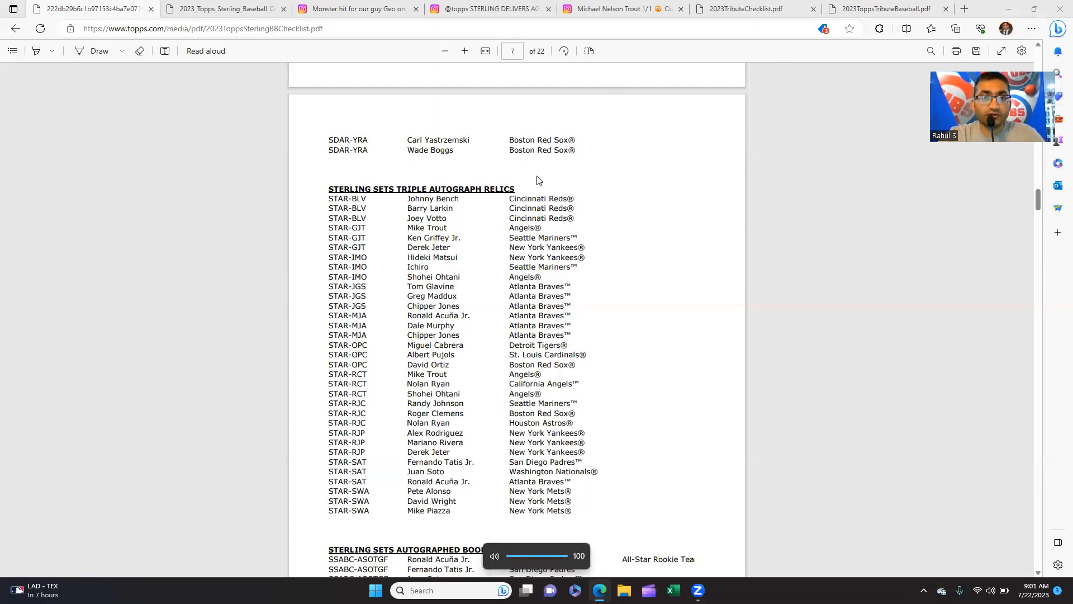
- Open the Instagram post of the Nolan Ryan, Mike Trout and Shohei Ohtani triple patch autograph card
{"action": "left_click", "coordinate": [356, 9]}
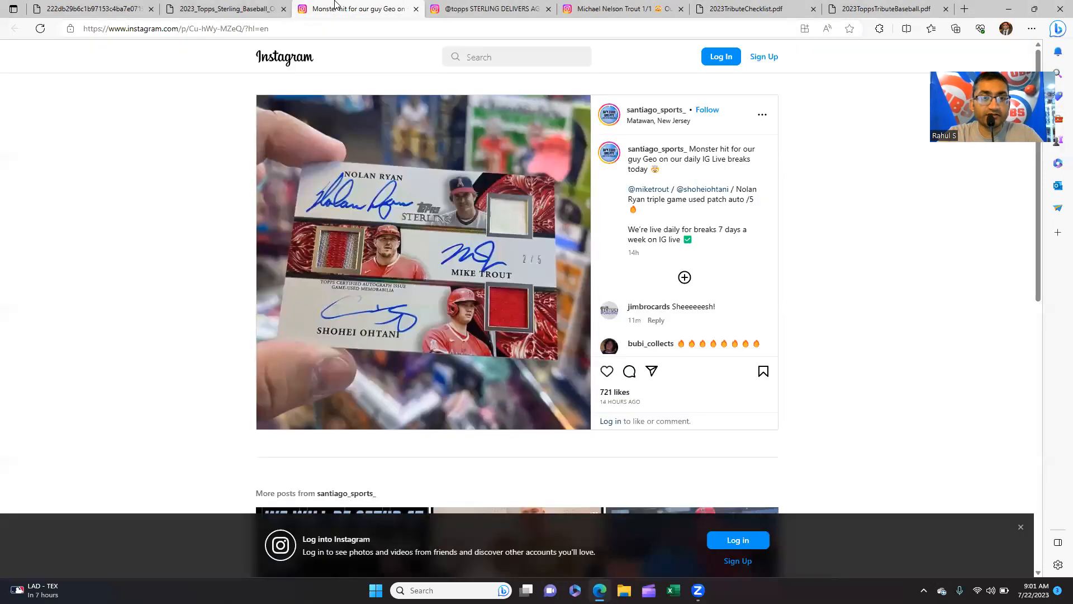
{"action": "mouse_move", "coordinate": [707, 211]}
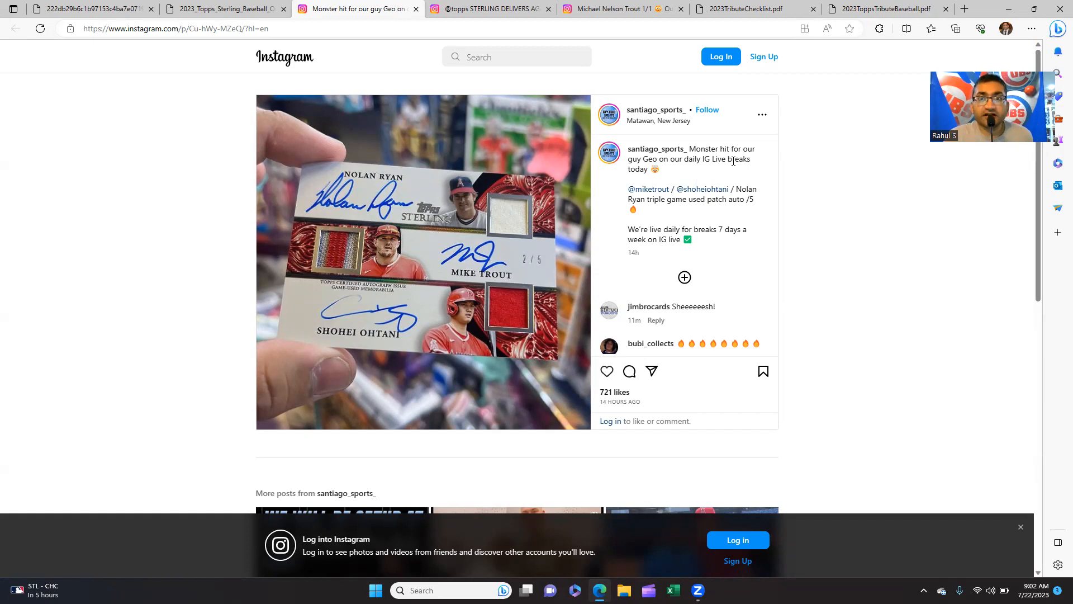
{"action": "mouse_move", "coordinate": [513, 244]}
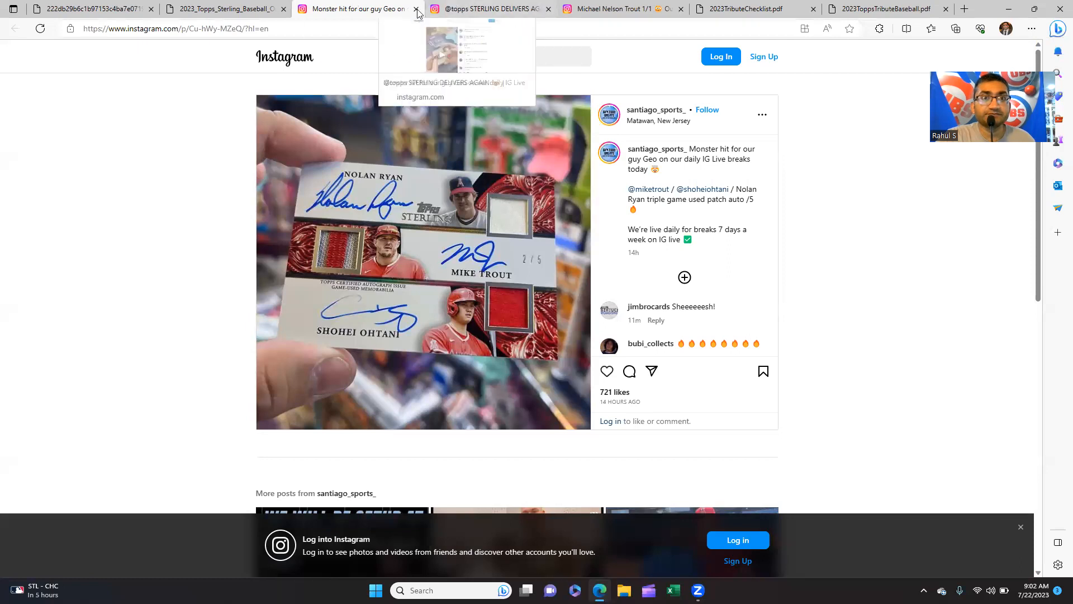
- Switch back toward the 2023ToppsSterlingBBChecklist.pdf page 7 of triple autograph relics
{"action": "left_click", "coordinate": [490, 8]}
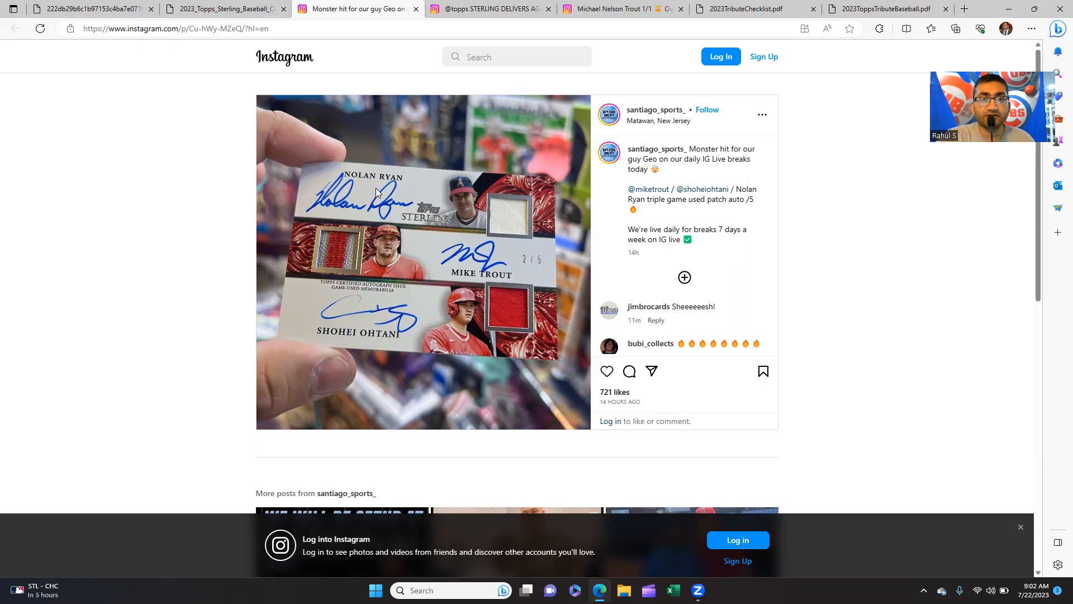
{"action": "mouse_move", "coordinate": [462, 201]}
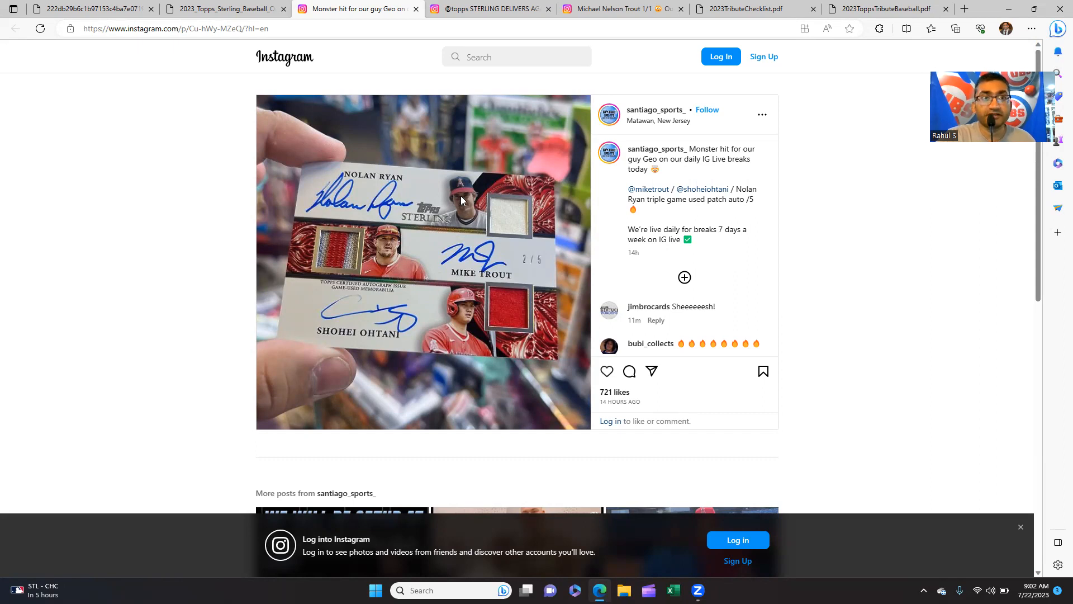
{"action": "mouse_move", "coordinate": [382, 266]}
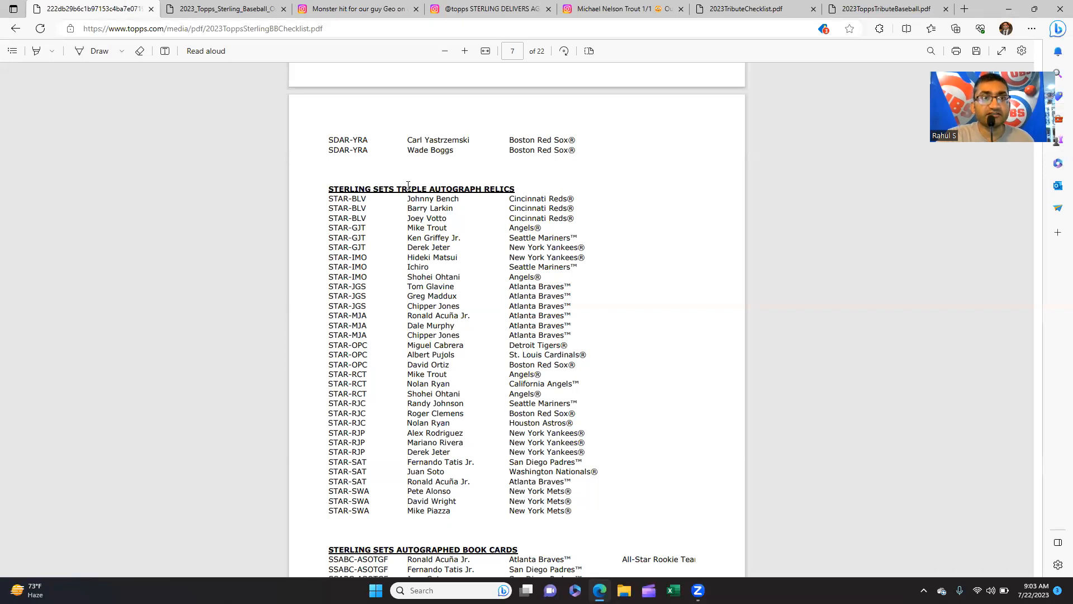
- Search the Sterling checklist for 'nolan ryan', then bring up the 2023 Topps Sterling odds sheet
{"action": "left_click", "coordinate": [223, 8]}
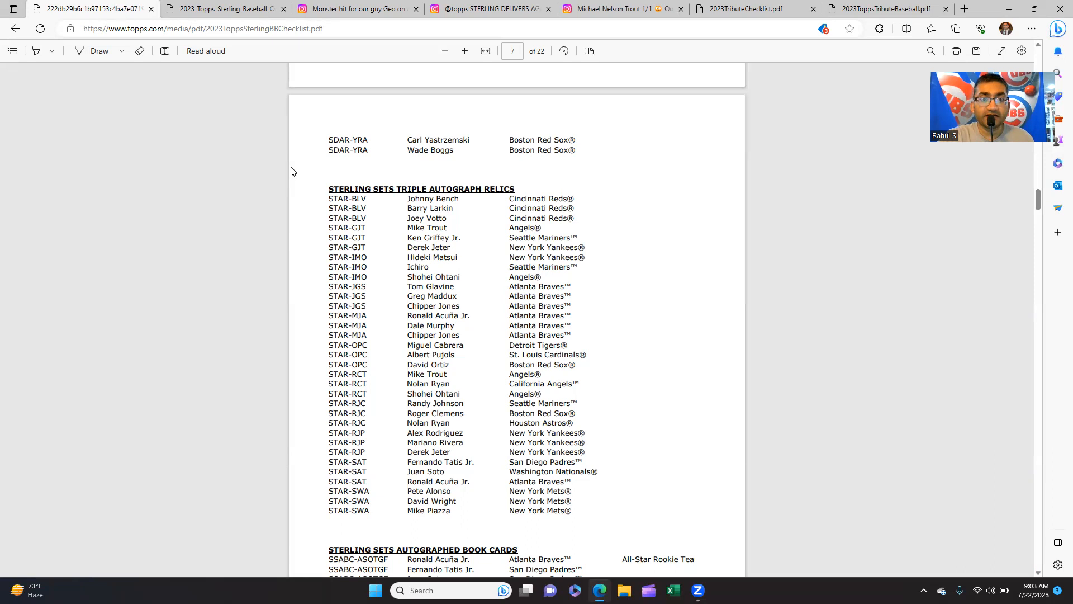
{"action": "mouse_move", "coordinate": [402, 219]}
{"action": "type", "text": "nolan ryan"}
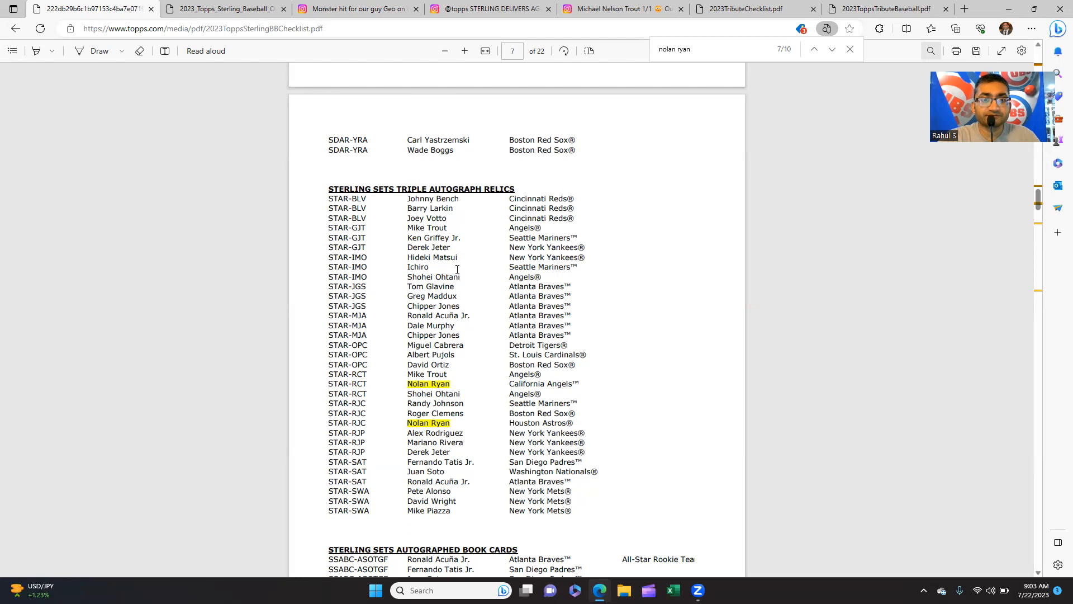
{"action": "mouse_move", "coordinate": [367, 396]}
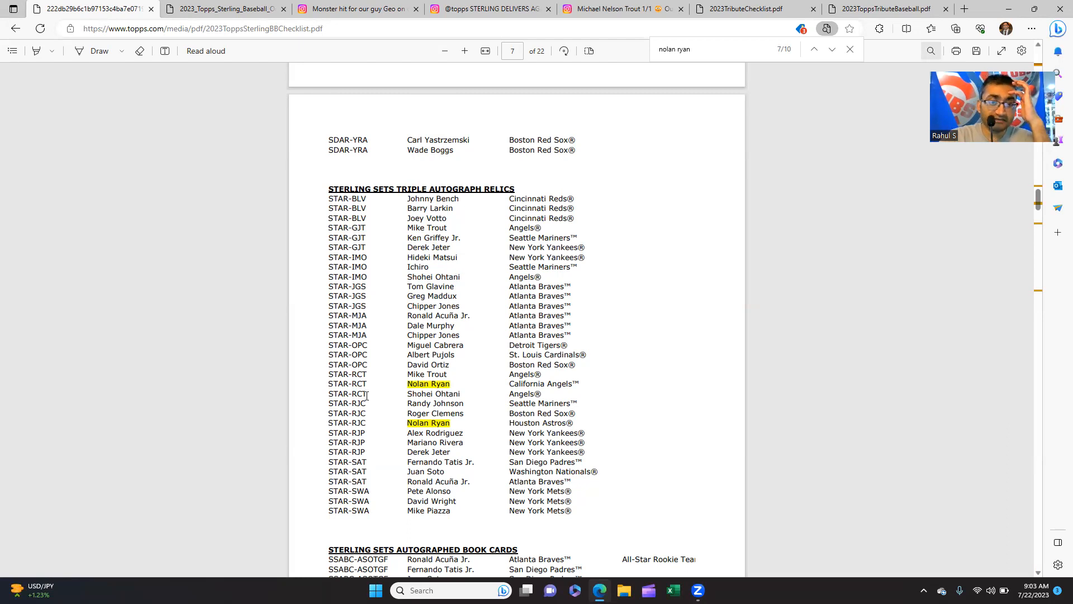
{"action": "left_click", "coordinate": [222, 9]}
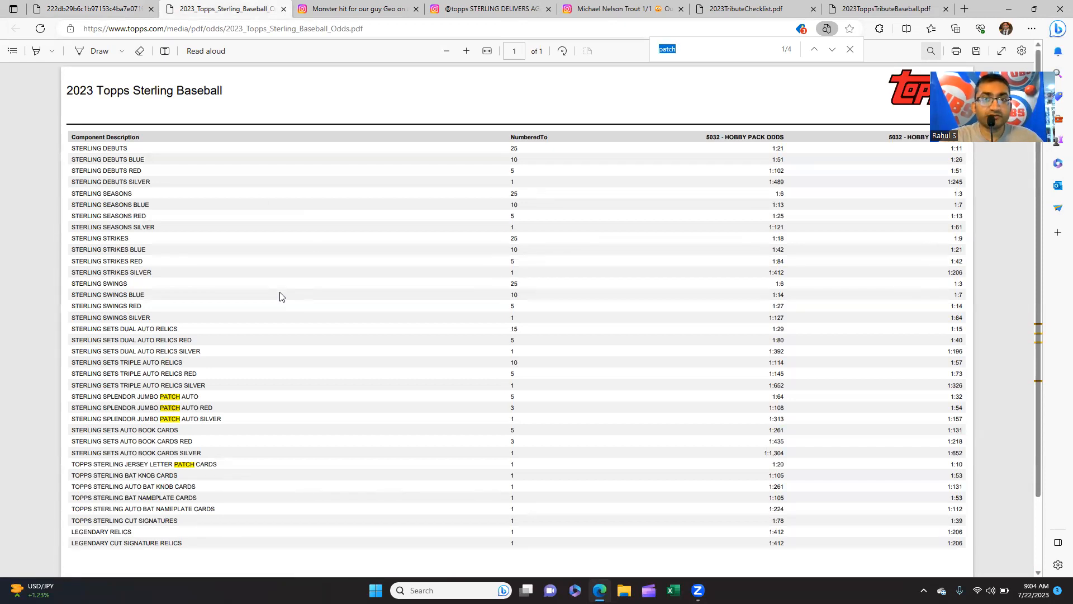
- Search the Sterling odds sheet for 'triple' to highlight the three Triple Auto Relics rows
{"action": "type", "text": "triple"}
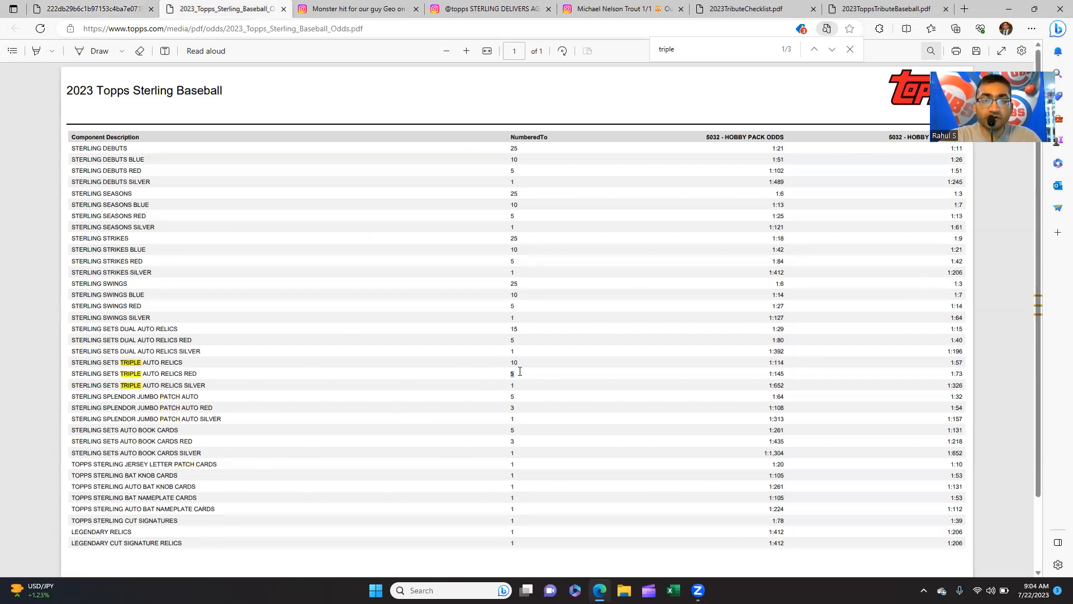
{"action": "mouse_move", "coordinate": [479, 376]}
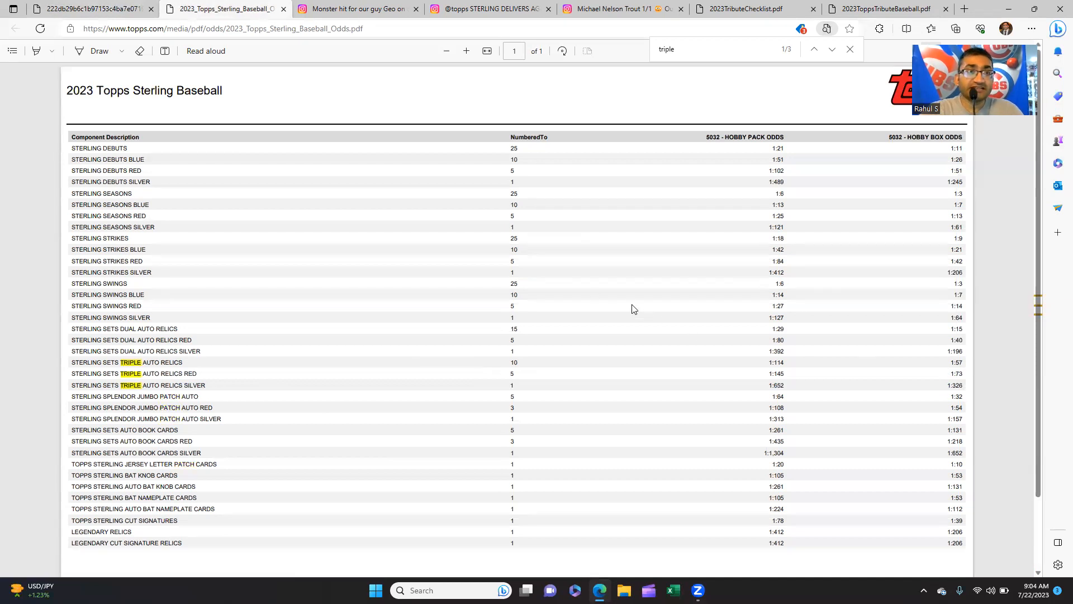
{"action": "mouse_move", "coordinate": [544, 275]}
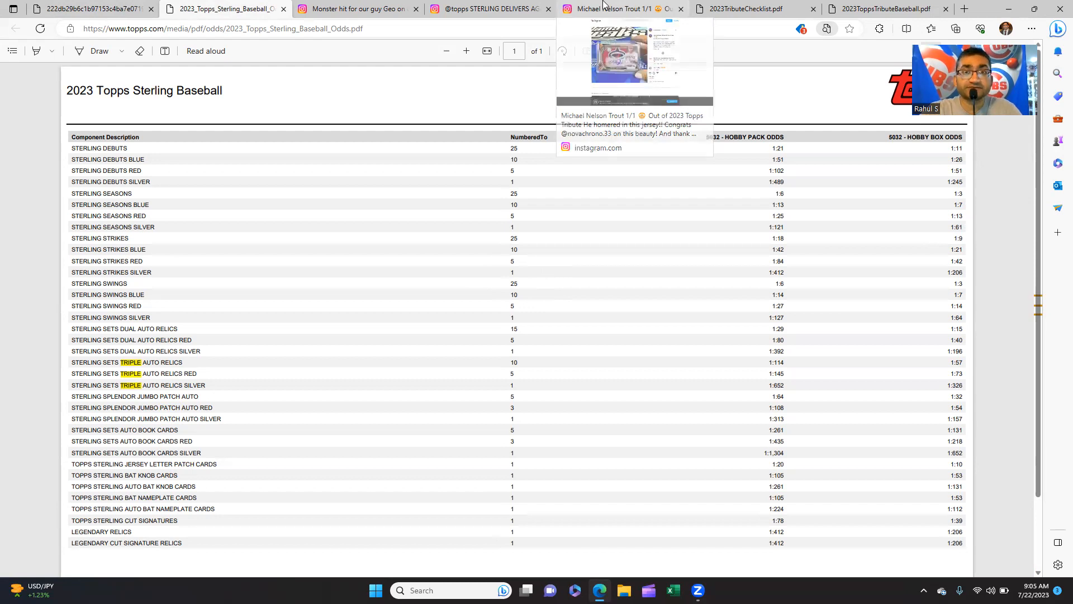
{"action": "left_click", "coordinate": [616, 8]}
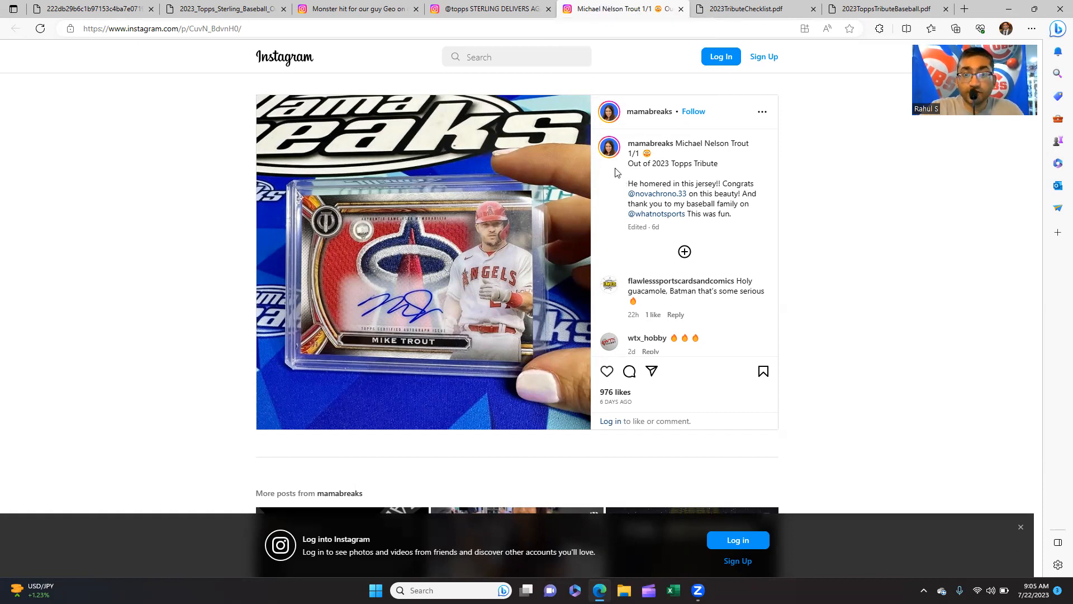
{"action": "mouse_move", "coordinate": [671, 164]}
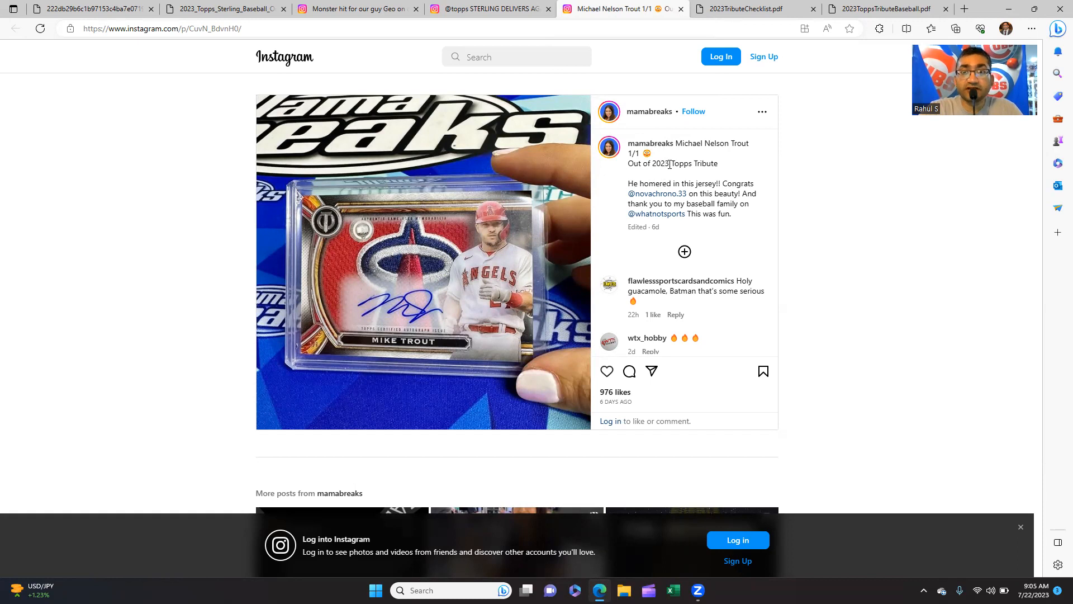
{"action": "mouse_move", "coordinate": [575, 211]}
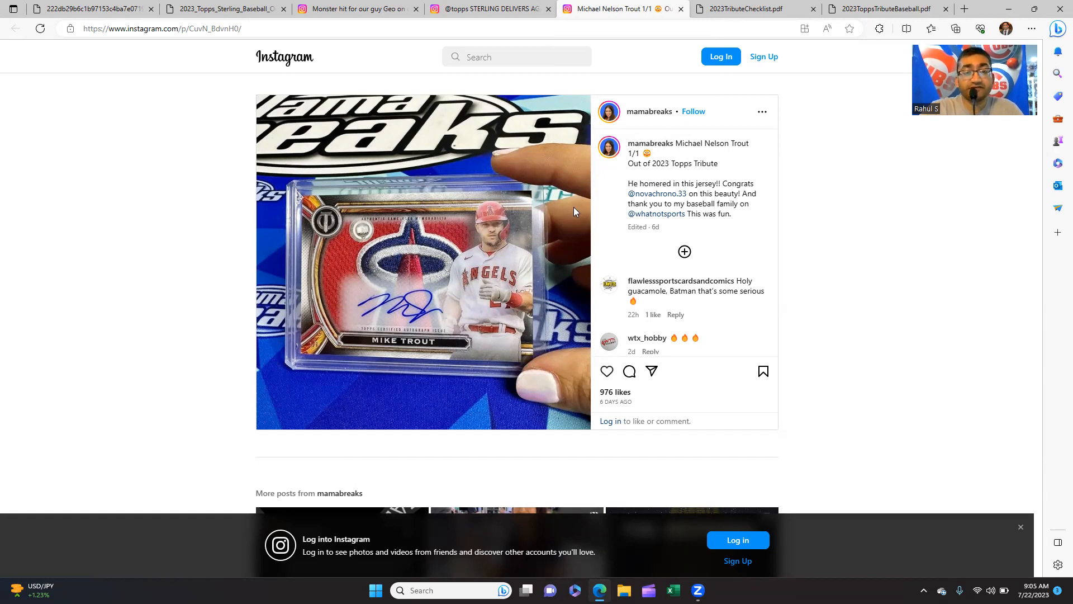
{"action": "mouse_move", "coordinate": [481, 289]}
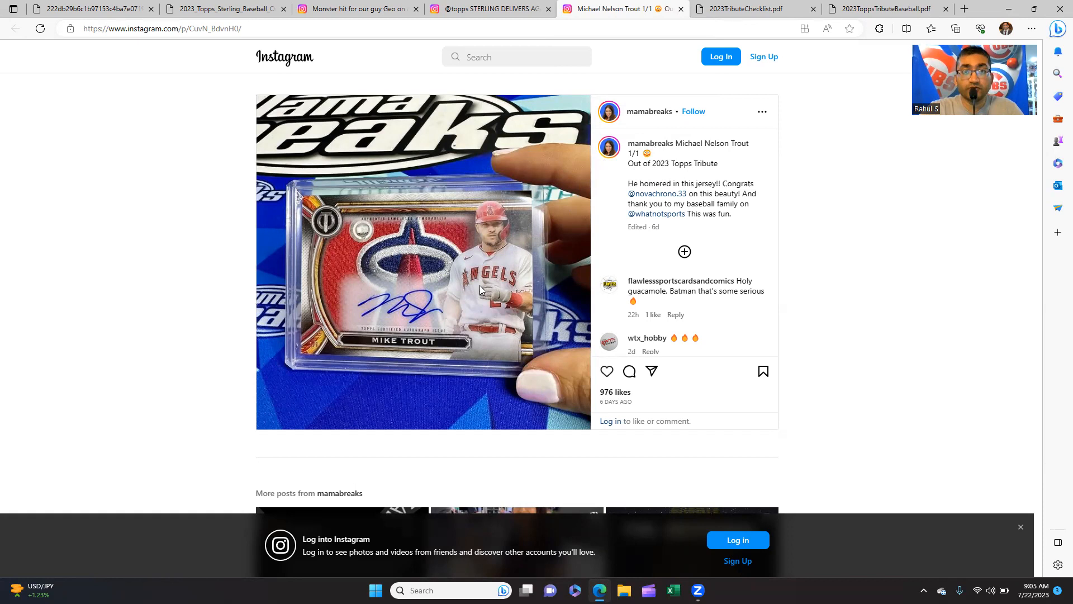
{"action": "mouse_move", "coordinate": [647, 111]}
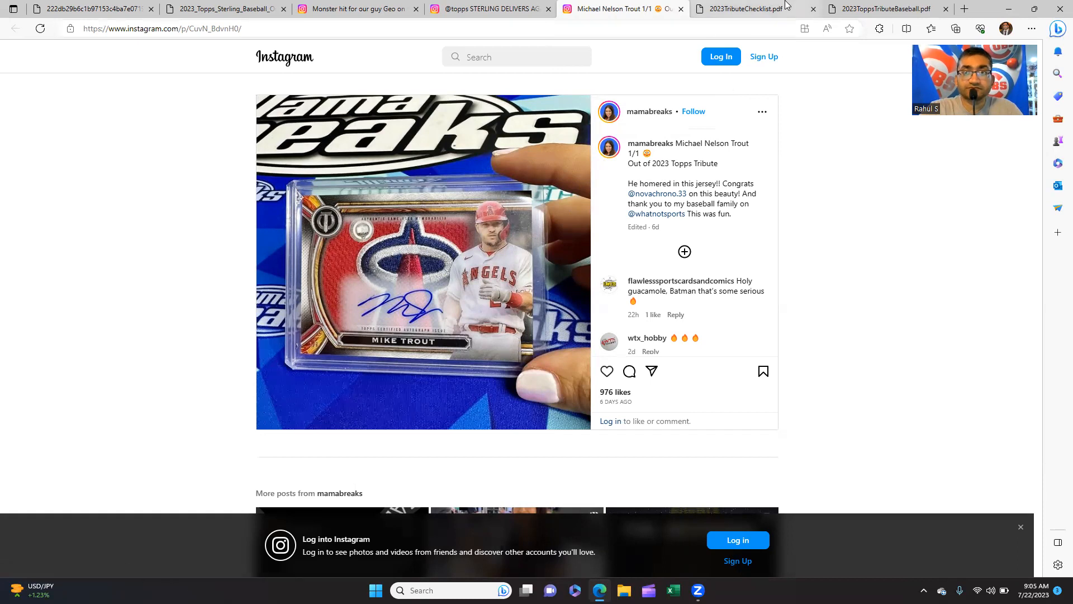
{"action": "mouse_move", "coordinate": [741, 8]}
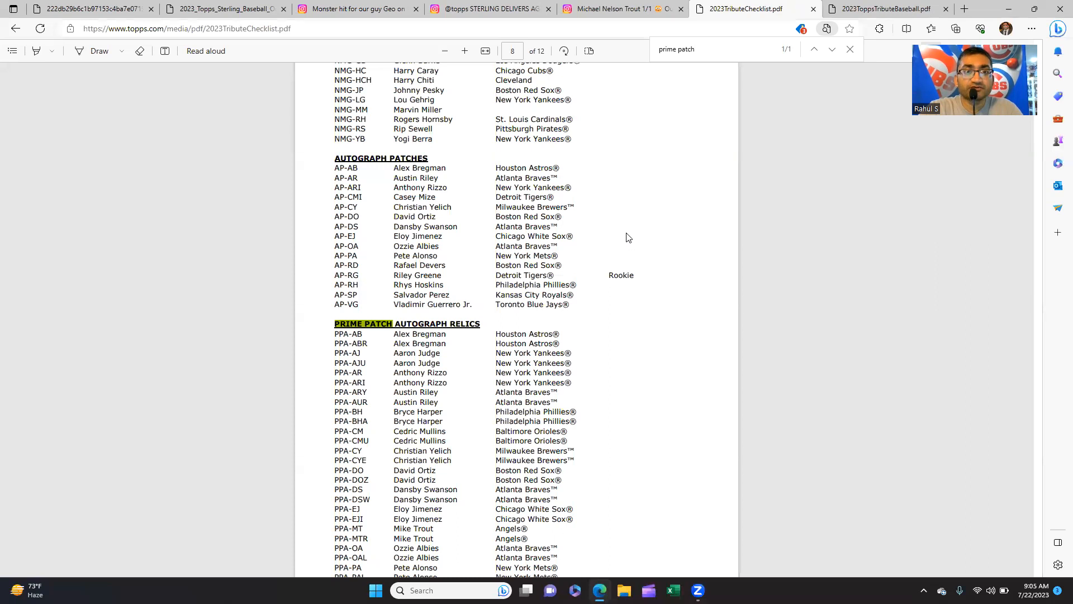
{"action": "mouse_move", "coordinate": [877, 314]}
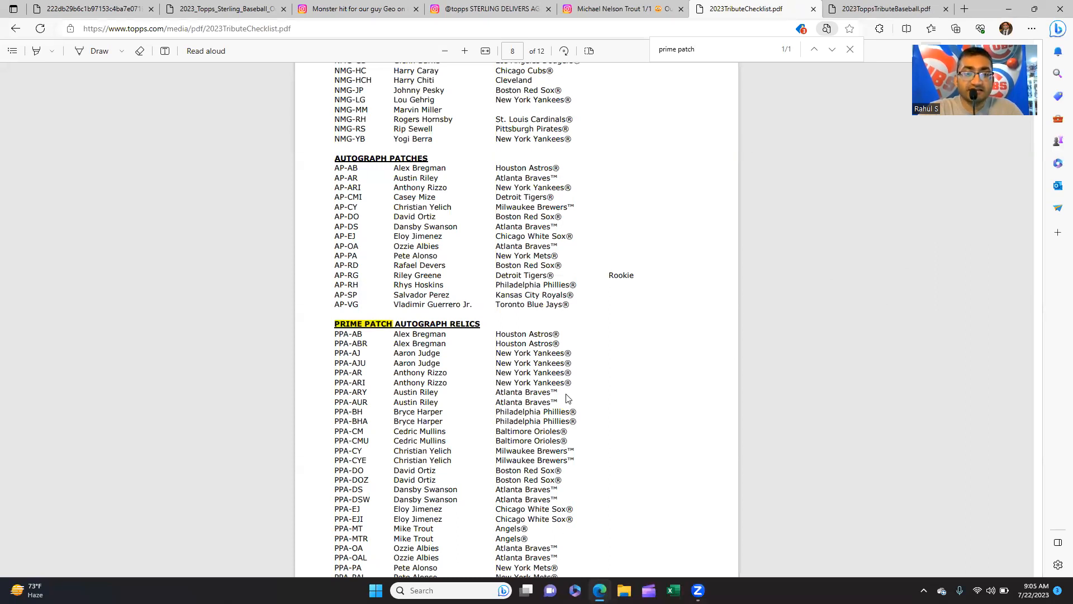
- Search the Tribute checklist for 'trout', step to the next match, then bring up the odds sheet
{"action": "scroll", "scroll_direction": "down", "scroll_amount": 3}
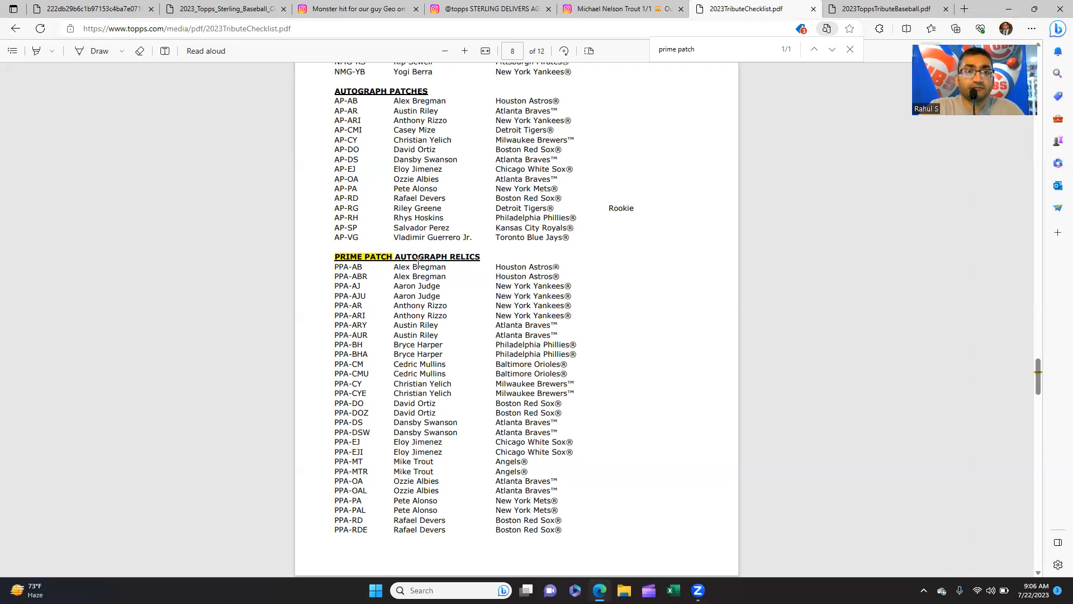
{"action": "mouse_move", "coordinate": [676, 118]}
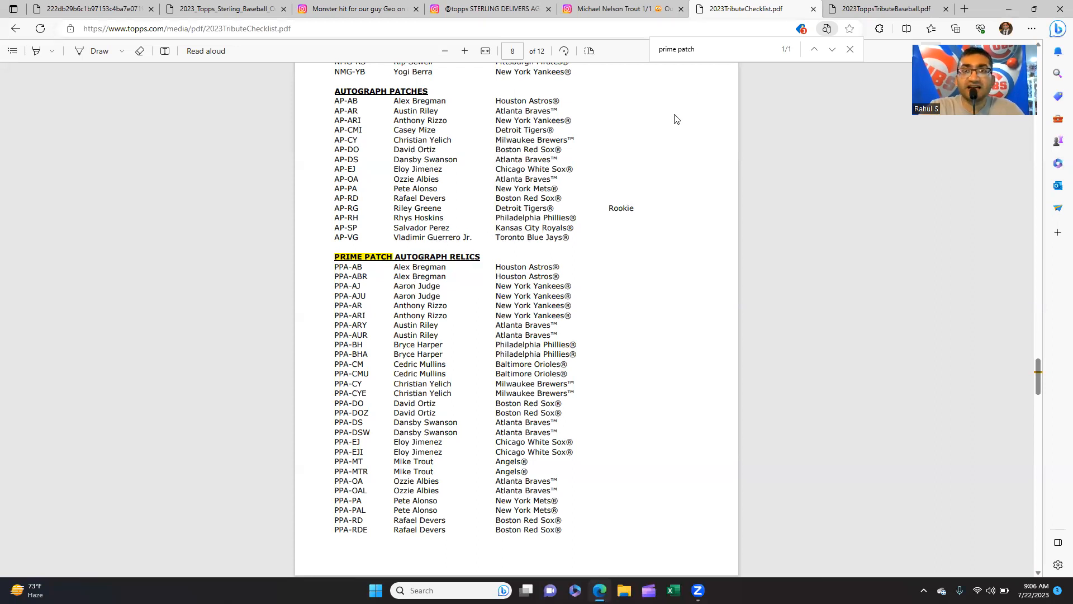
{"action": "mouse_move", "coordinate": [671, 451]}
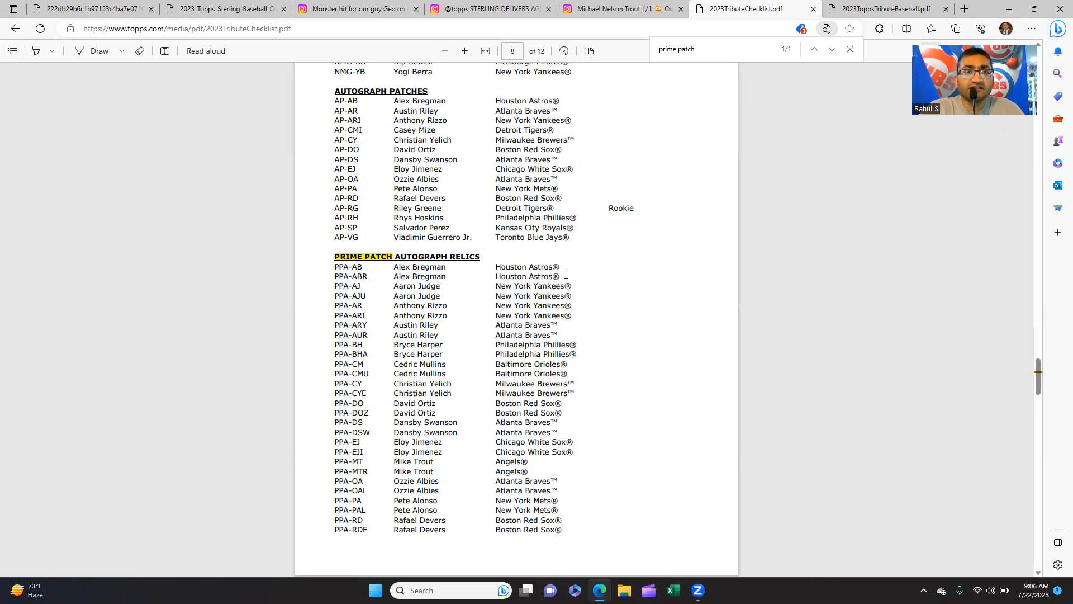
{"action": "mouse_move", "coordinate": [425, 194]}
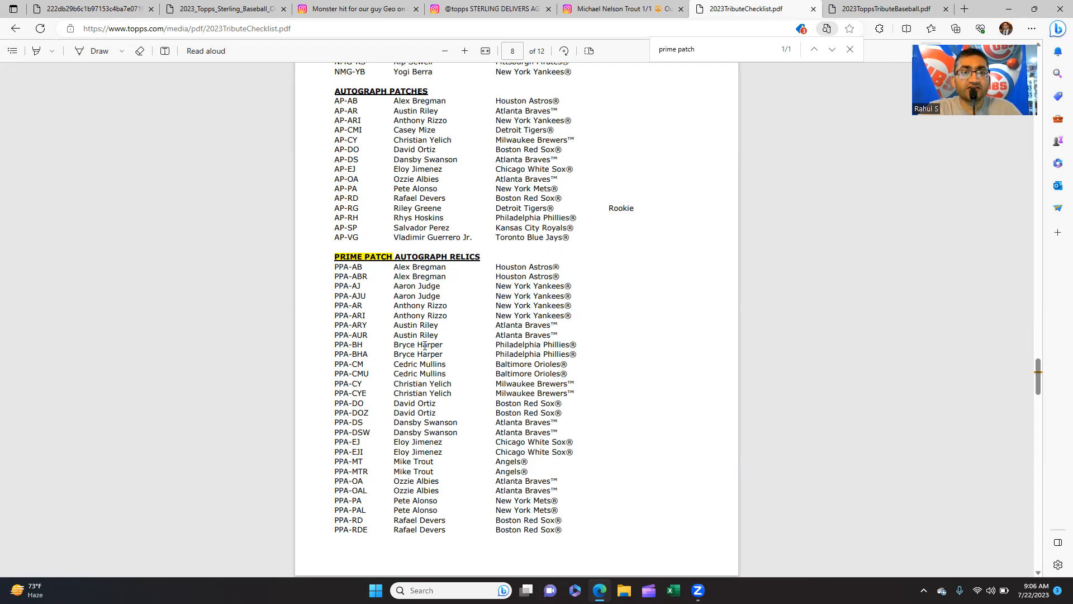
{"action": "type", "text": "trout"}
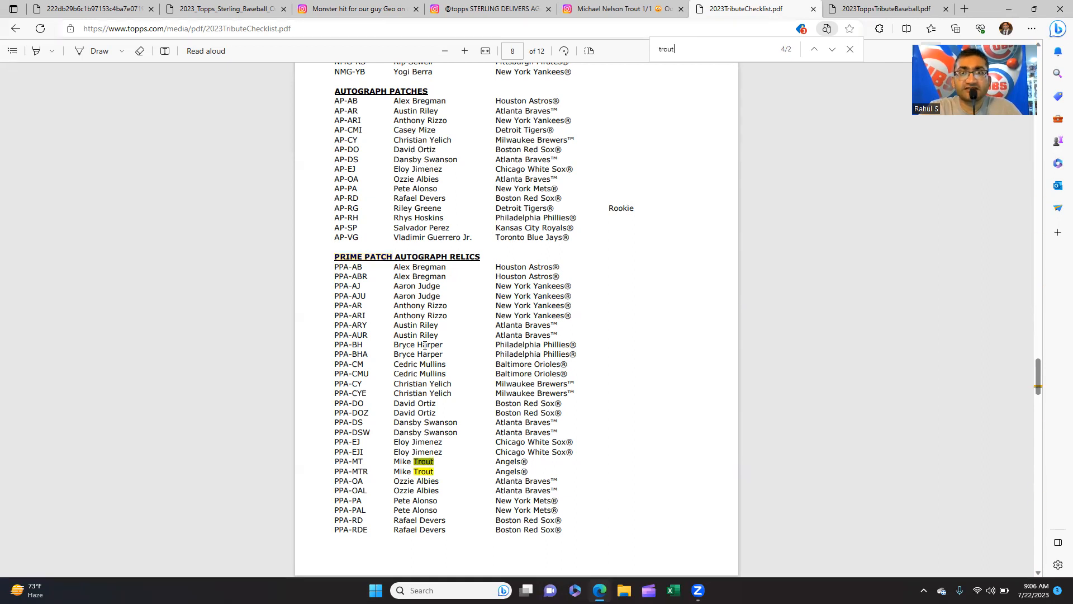
{"action": "left_click", "coordinate": [814, 49]}
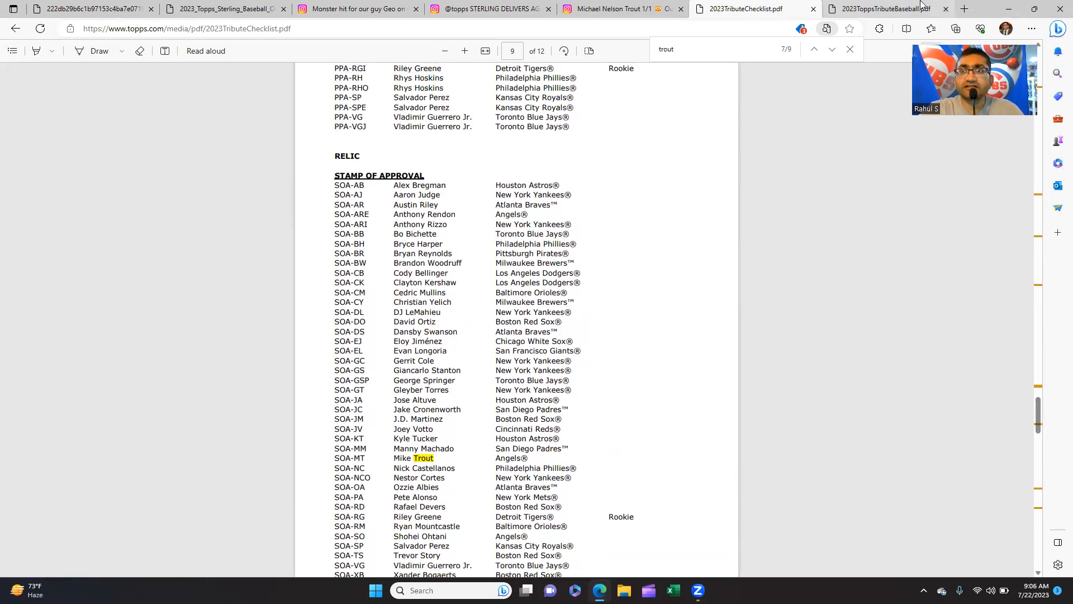
{"action": "left_click", "coordinate": [883, 9]}
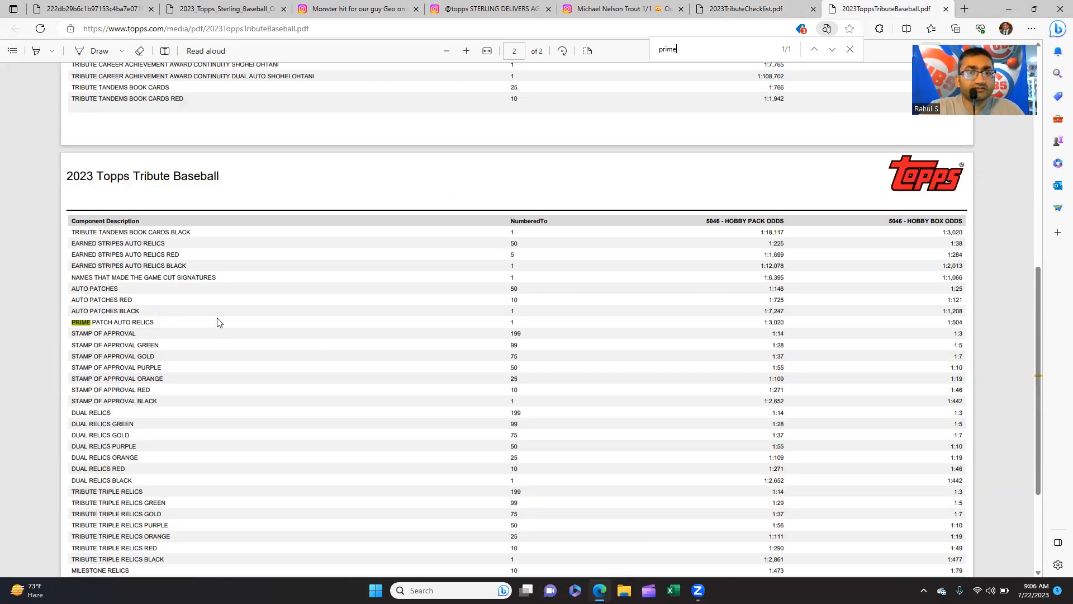
{"action": "mouse_move", "coordinate": [136, 296]}
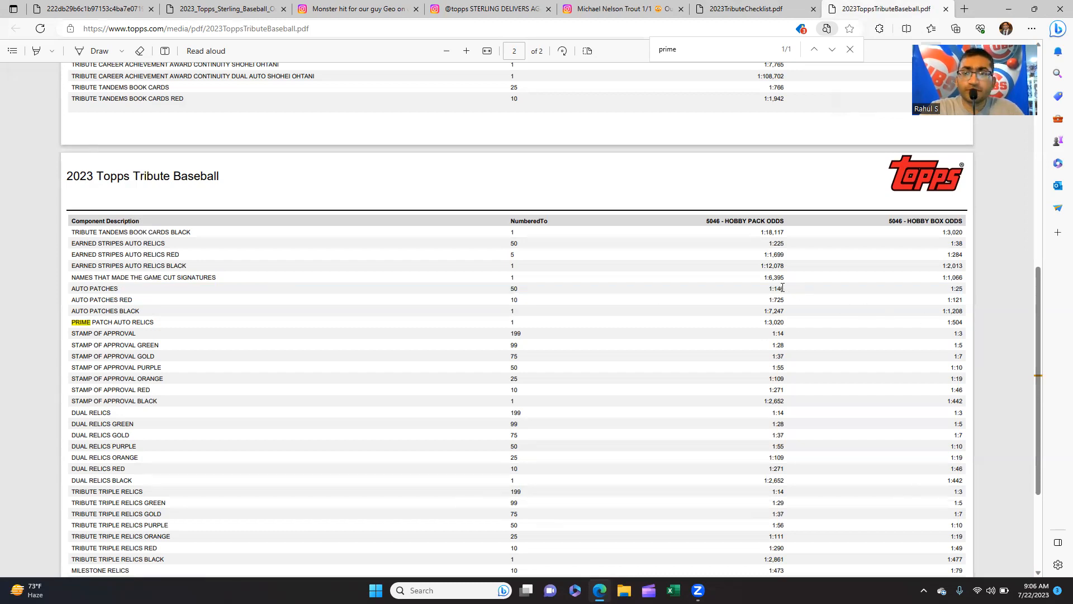
{"action": "double_click", "coordinate": [776, 288]}
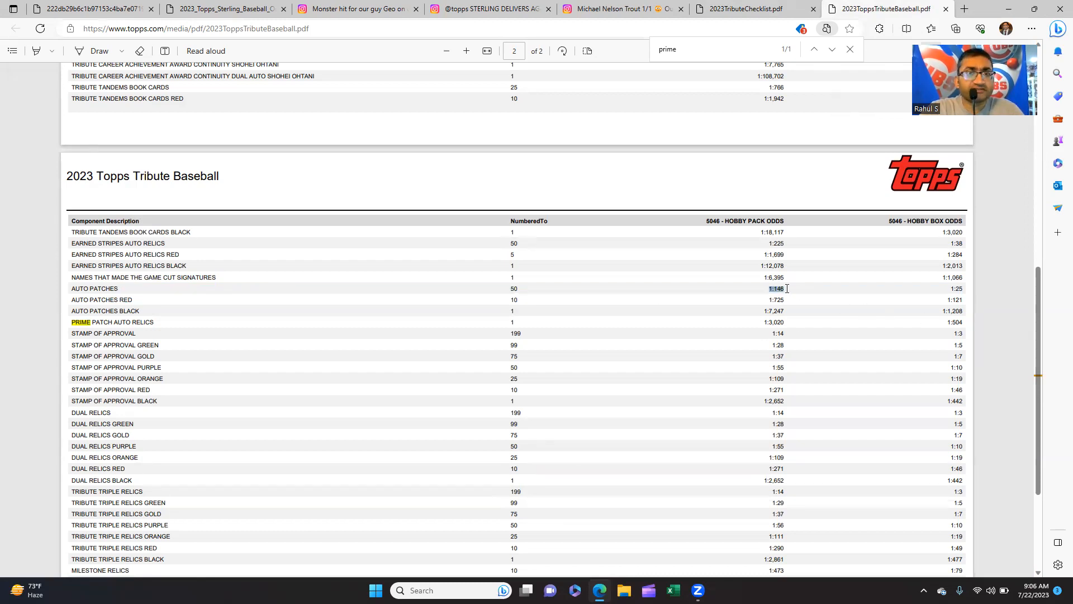
{"action": "left_click", "coordinate": [739, 8]}
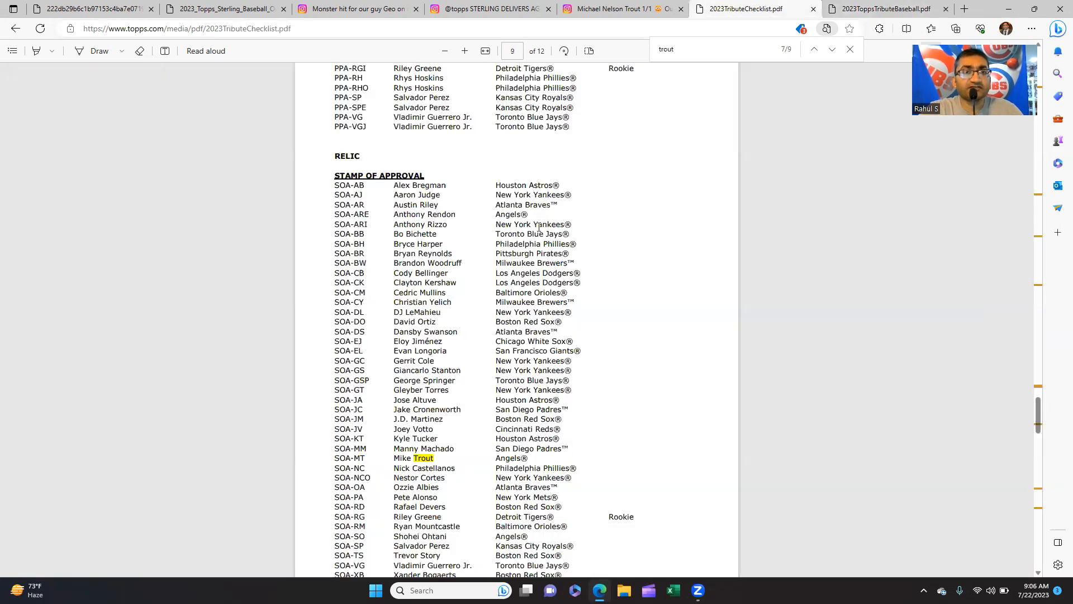
- Cycle through the nine Trout matches in the Tribute checklist
{"action": "left_click", "coordinate": [691, 49]}
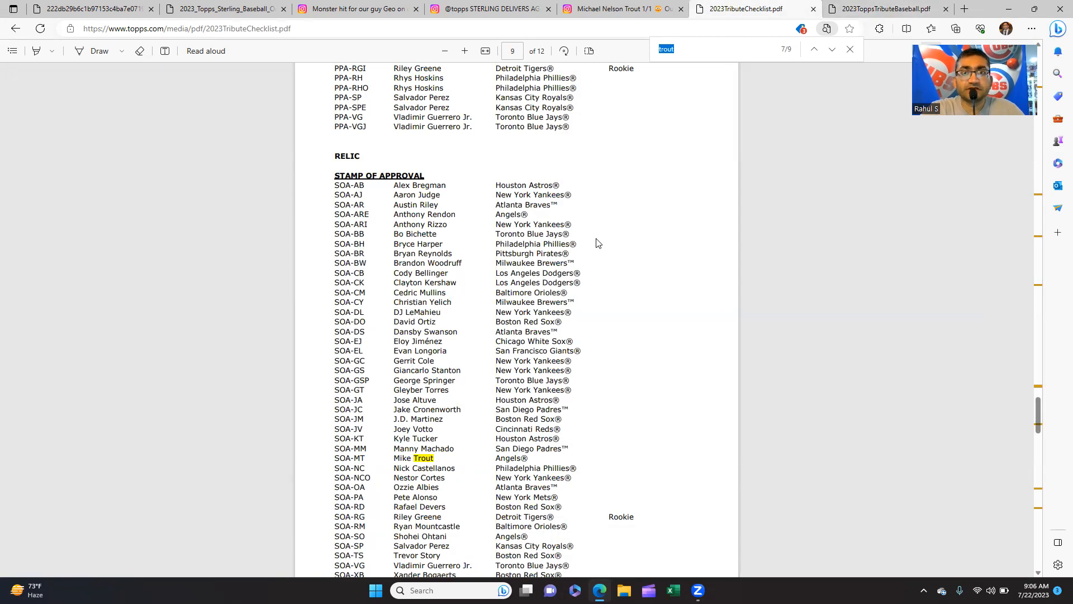
{"action": "left_click", "coordinate": [814, 49]}
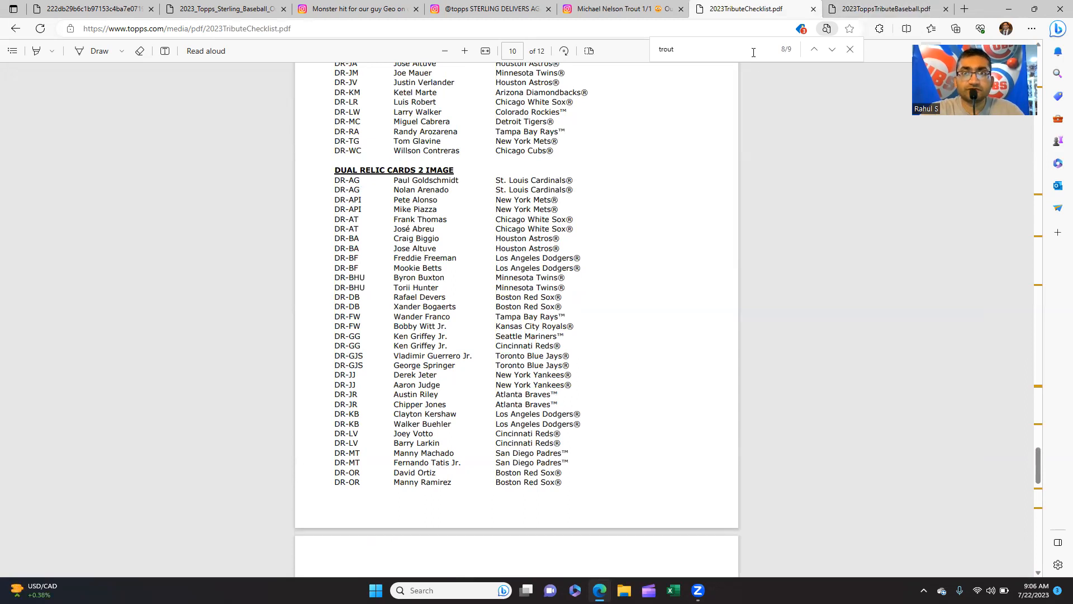
{"action": "mouse_move", "coordinate": [690, 63]}
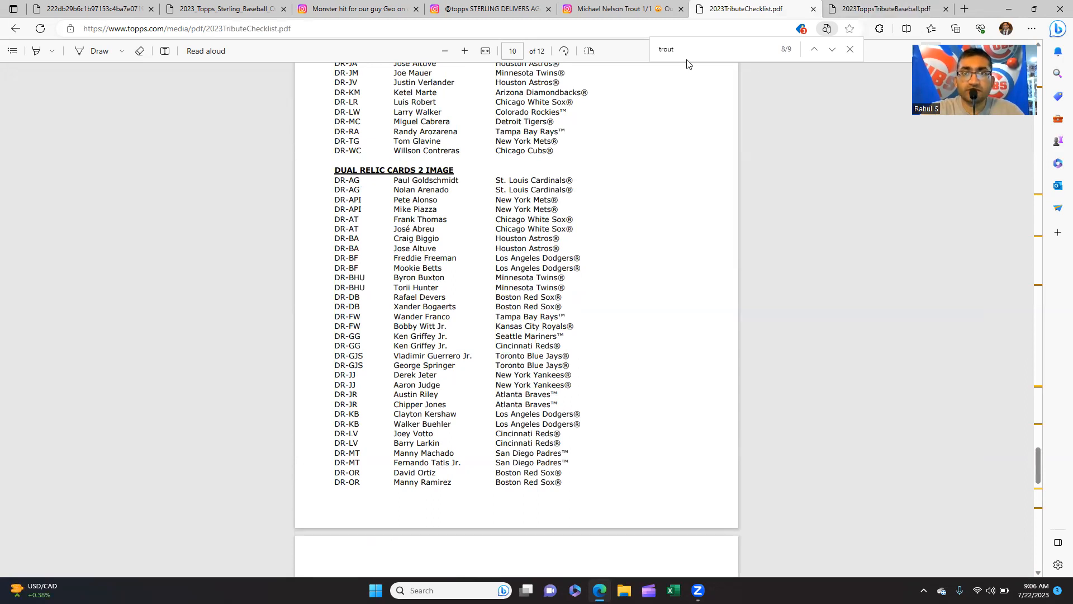
{"action": "left_click", "coordinate": [814, 50]}
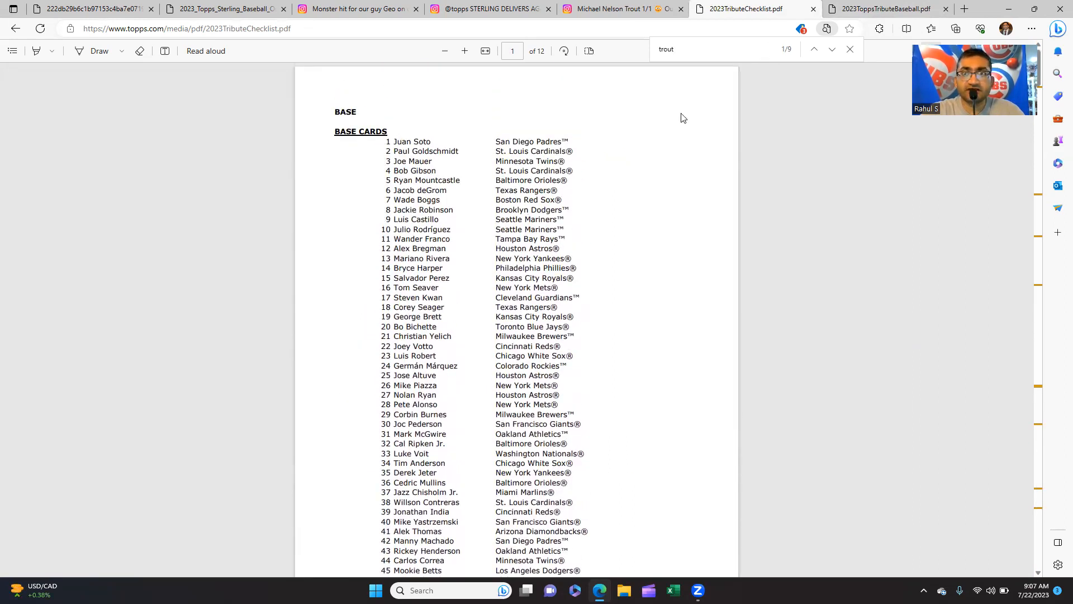
{"action": "left_click", "coordinate": [832, 49]}
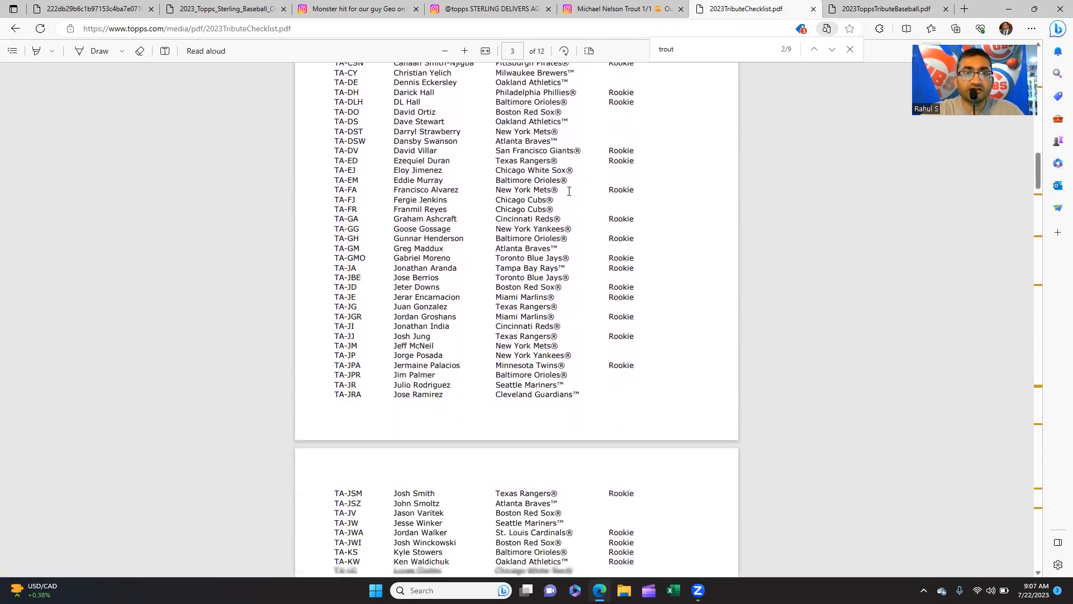
{"action": "scroll", "scroll_direction": "down", "scroll_amount": 3}
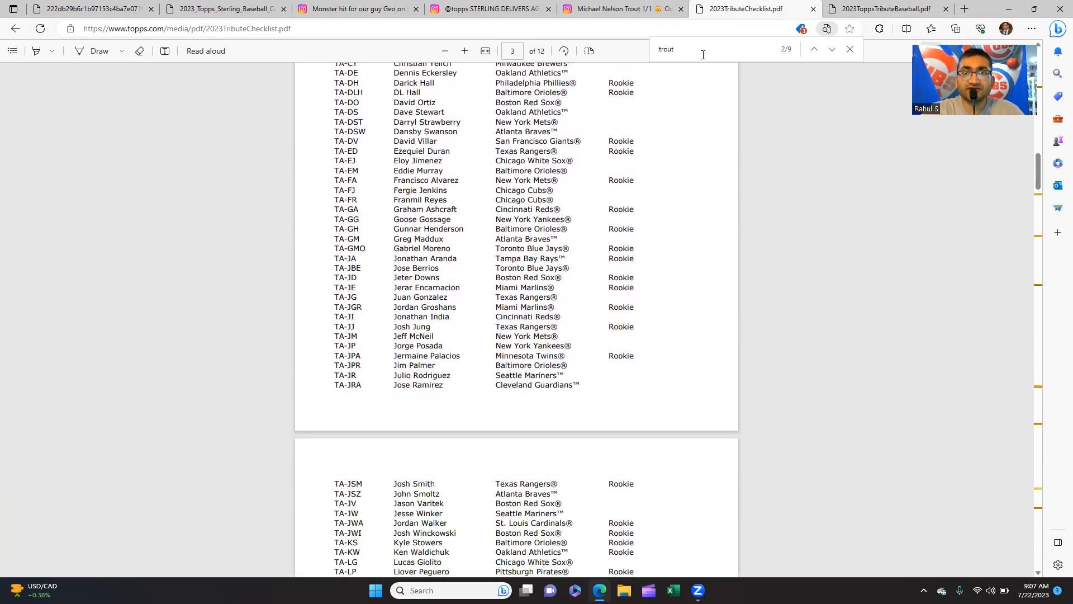
{"action": "left_click", "coordinate": [832, 49]}
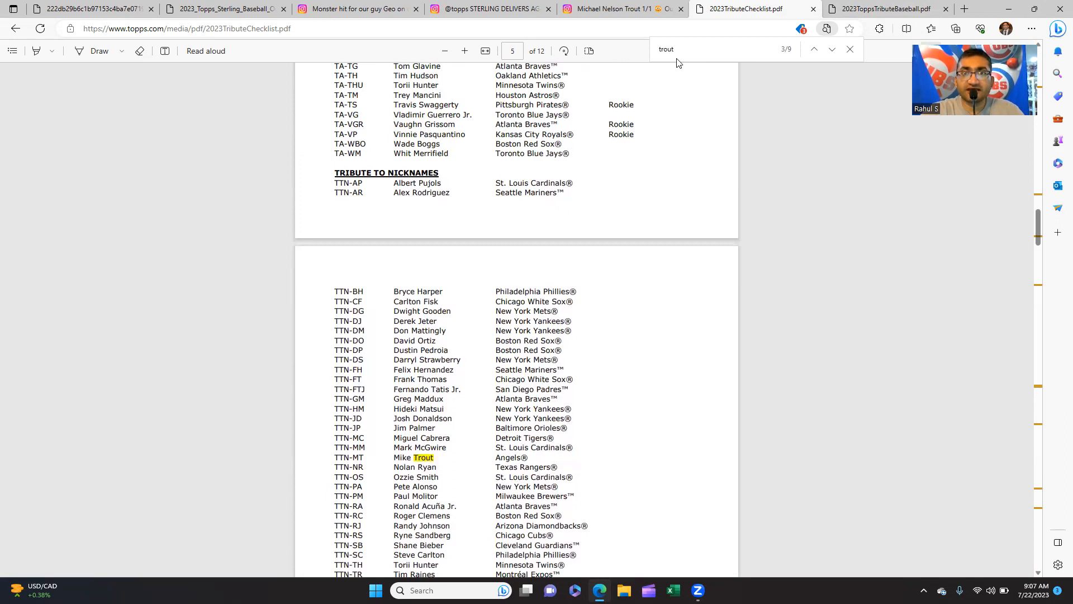
{"action": "left_click", "coordinate": [833, 48]}
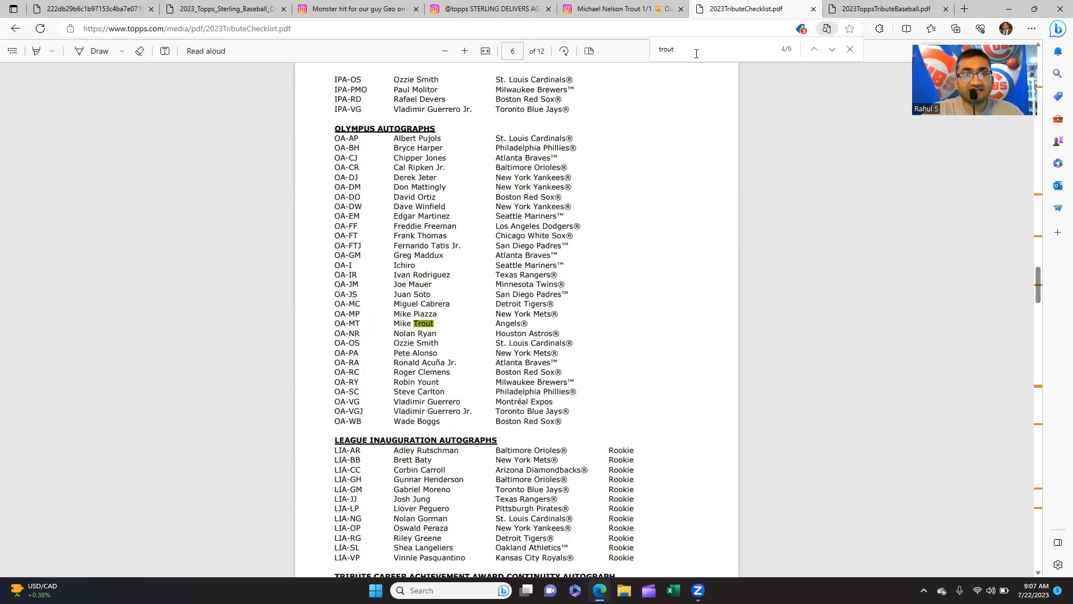
{"action": "left_click", "coordinate": [814, 50]}
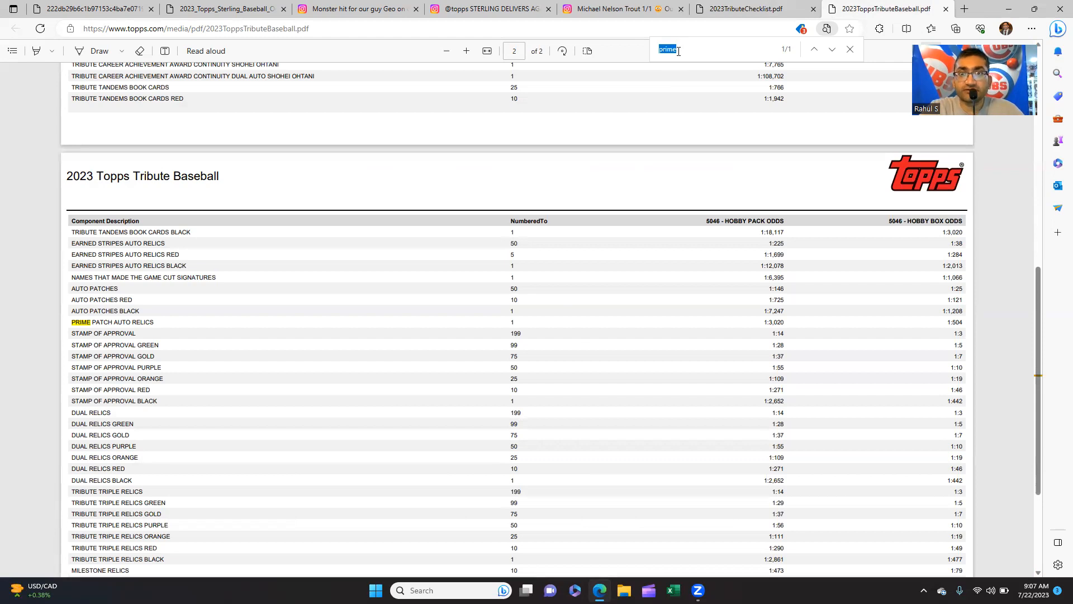
- Search the Tribute odds sheet for 'auto', highlighting 29 auto relic and patch matches
{"action": "type", "text": "auto"}
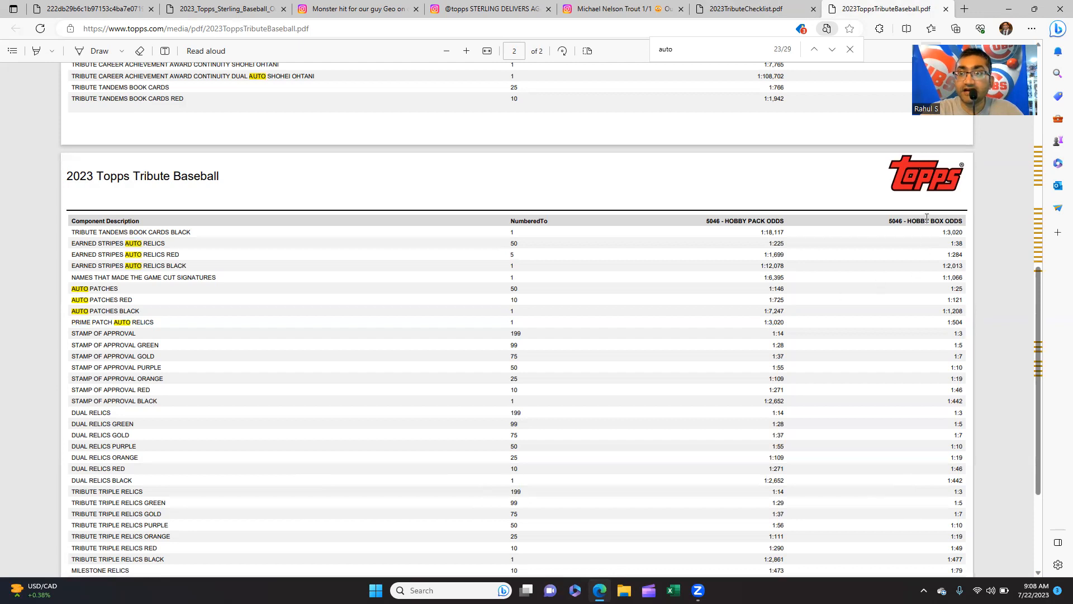
{"action": "mouse_move", "coordinate": [970, 324]}
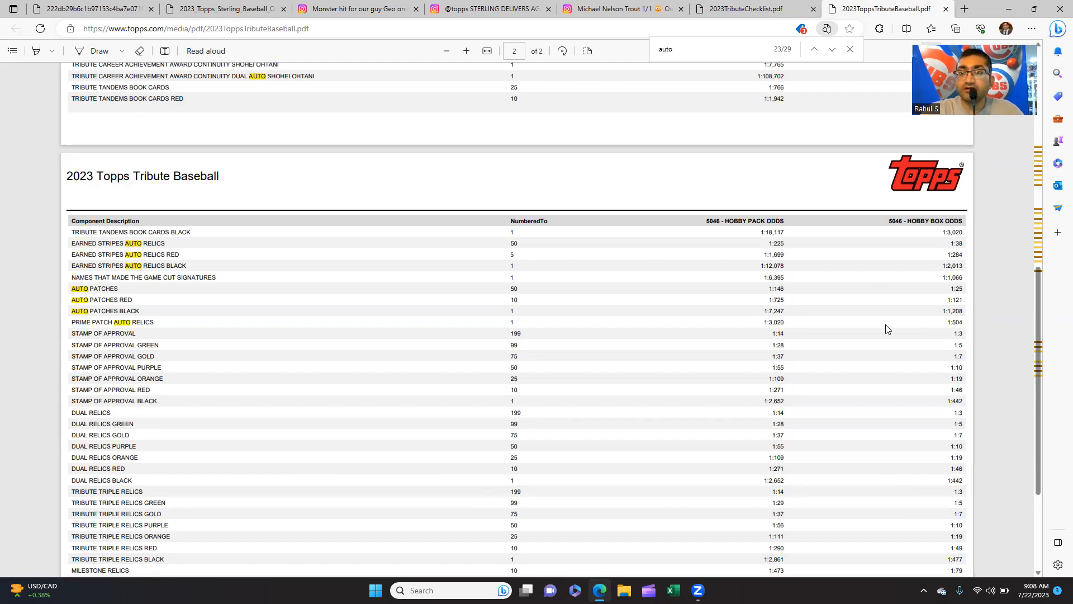
{"action": "mouse_move", "coordinate": [881, 328]}
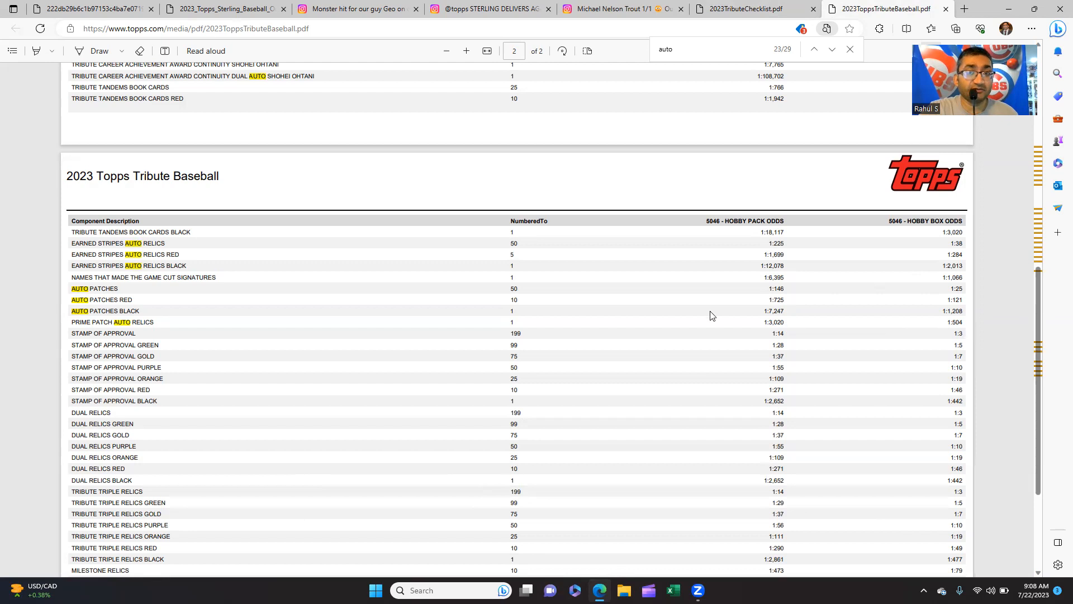
{"action": "mouse_move", "coordinate": [728, 5]}
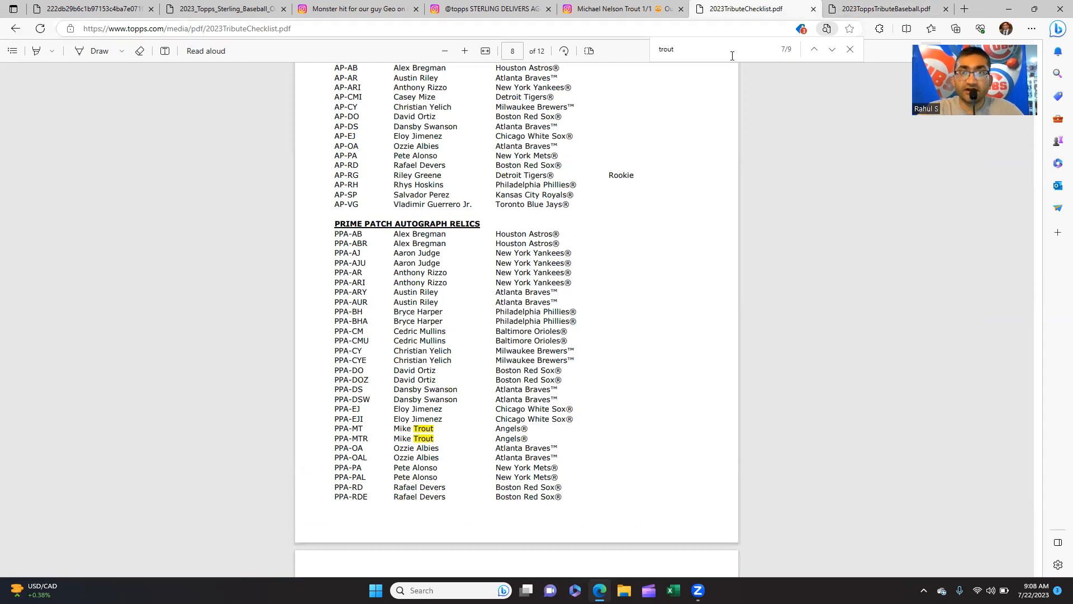
- Step through the remaining Mike Trout matches in the Tribute checklist
{"action": "left_click", "coordinate": [815, 49]}
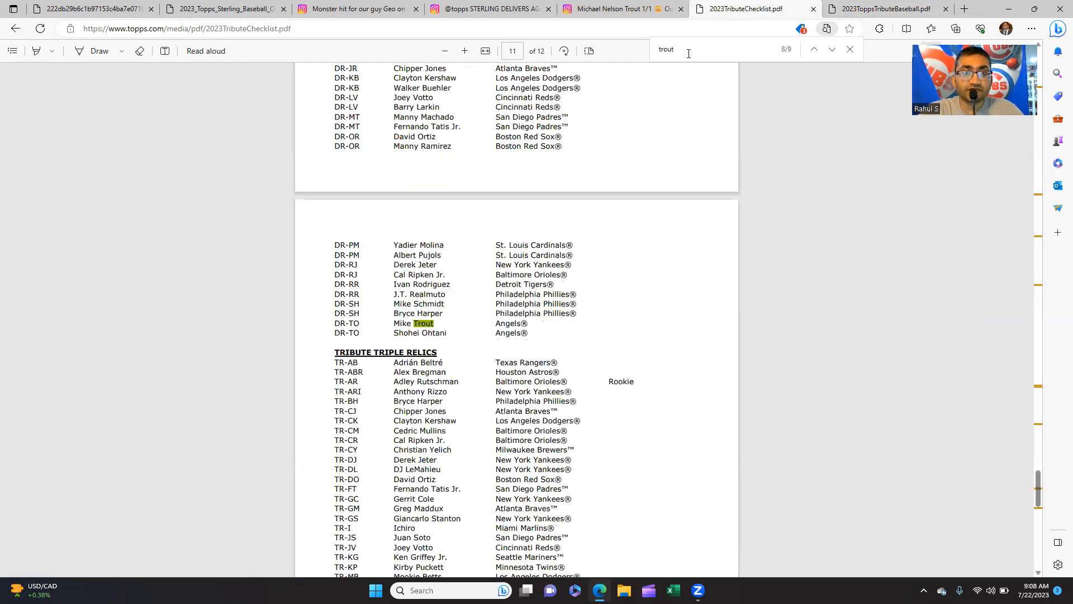
{"action": "scroll", "scroll_direction": "down", "scroll_amount": 3}
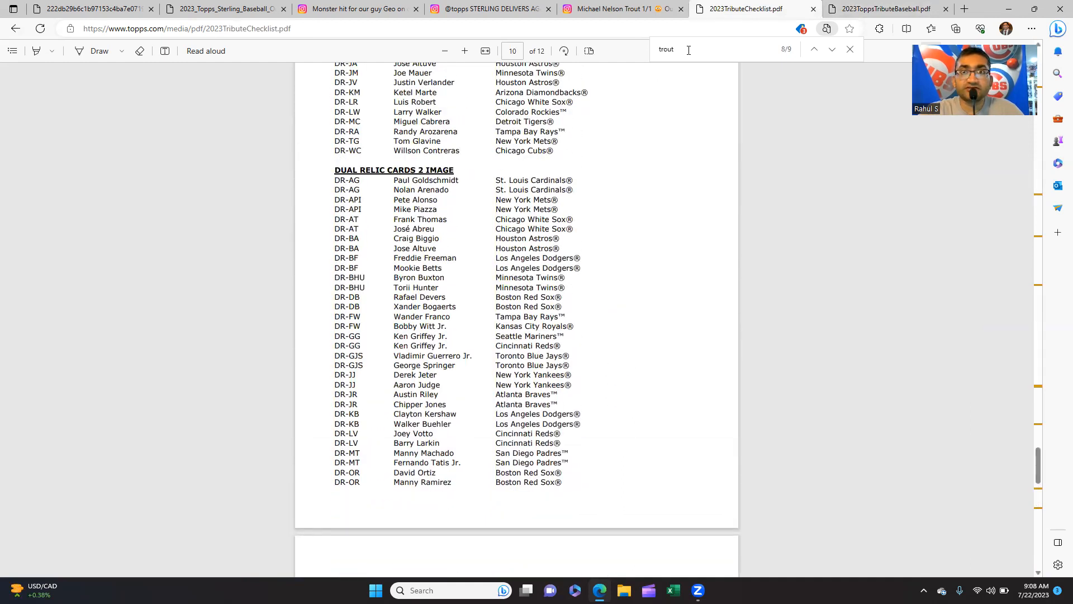
{"action": "left_click", "coordinate": [814, 50]}
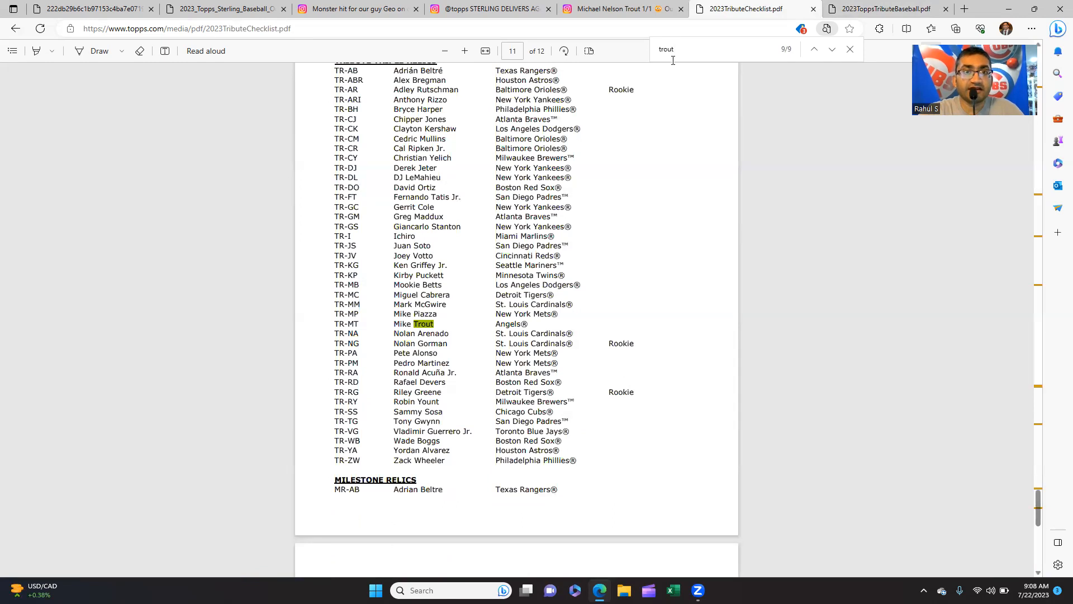
{"action": "scroll", "scroll_direction": "down", "scroll_amount": 3}
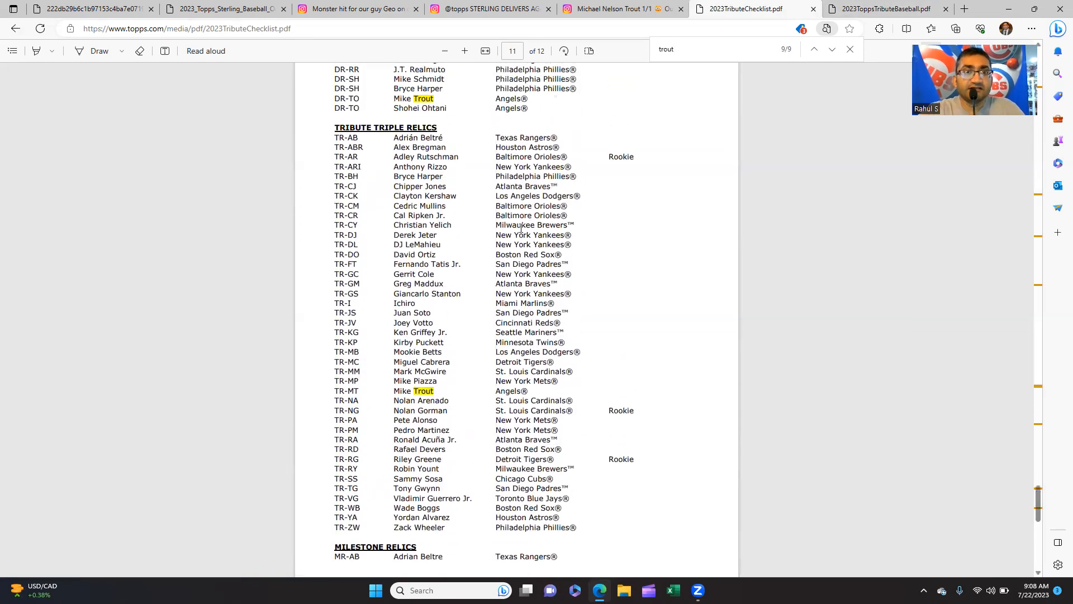
{"action": "mouse_move", "coordinate": [479, 236]}
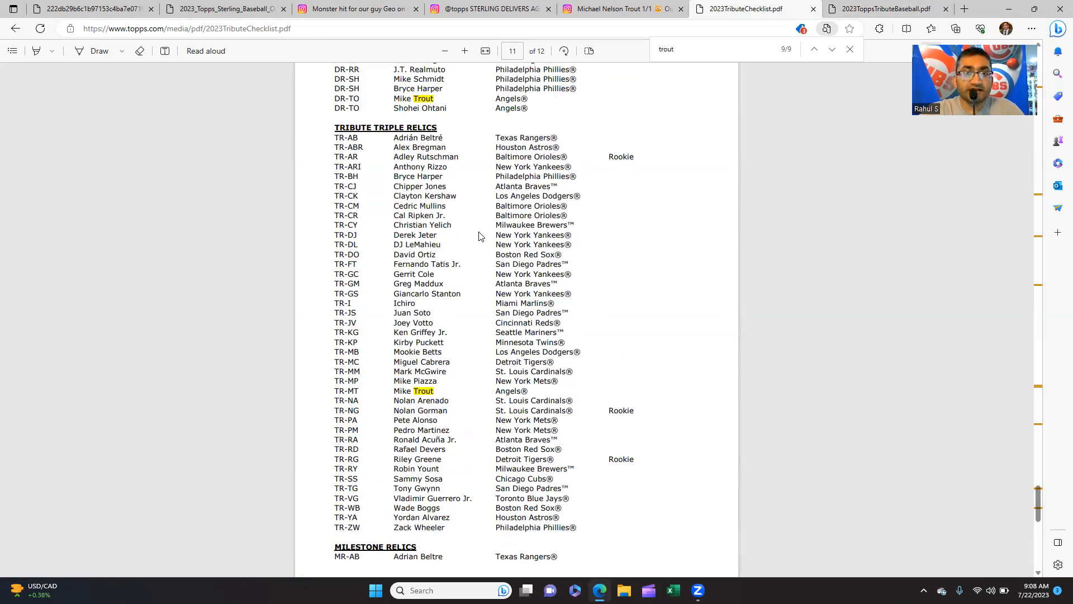
{"action": "mouse_move", "coordinate": [661, 158]}
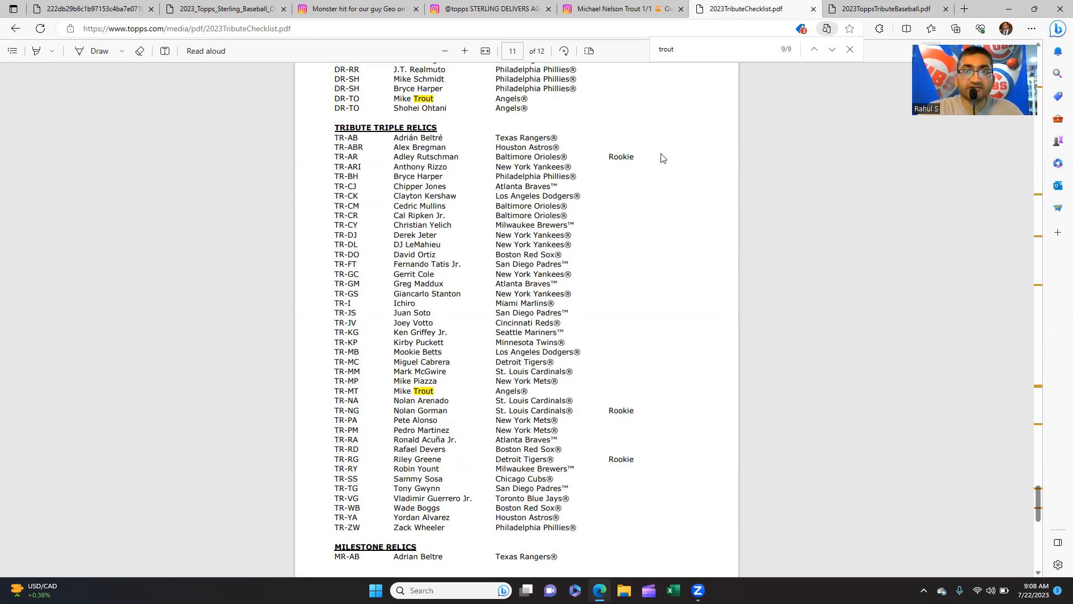
{"action": "left_click", "coordinate": [814, 49]}
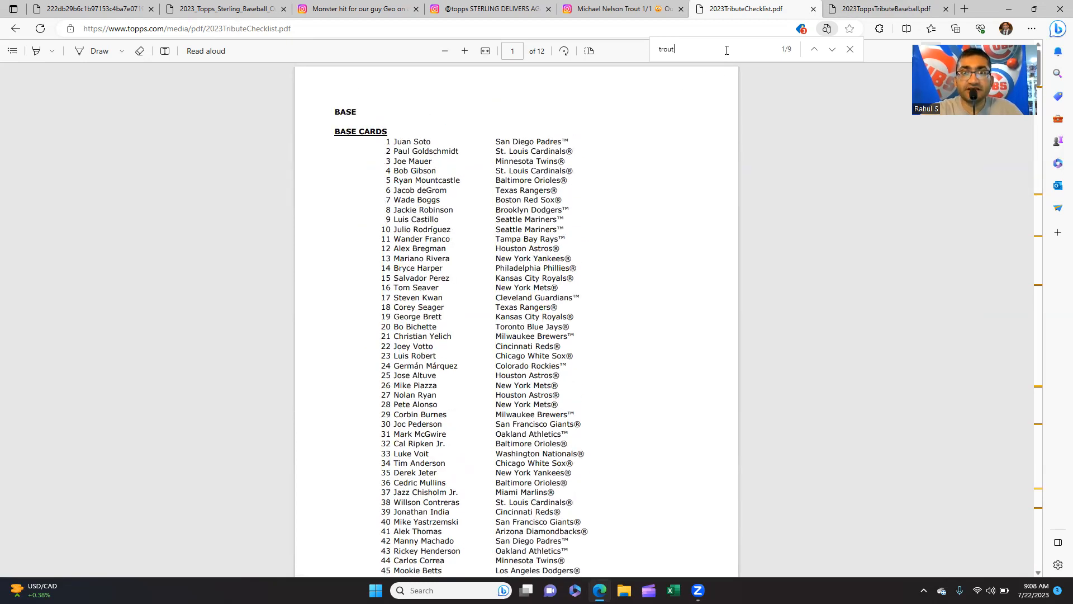
{"action": "left_click", "coordinate": [832, 49]}
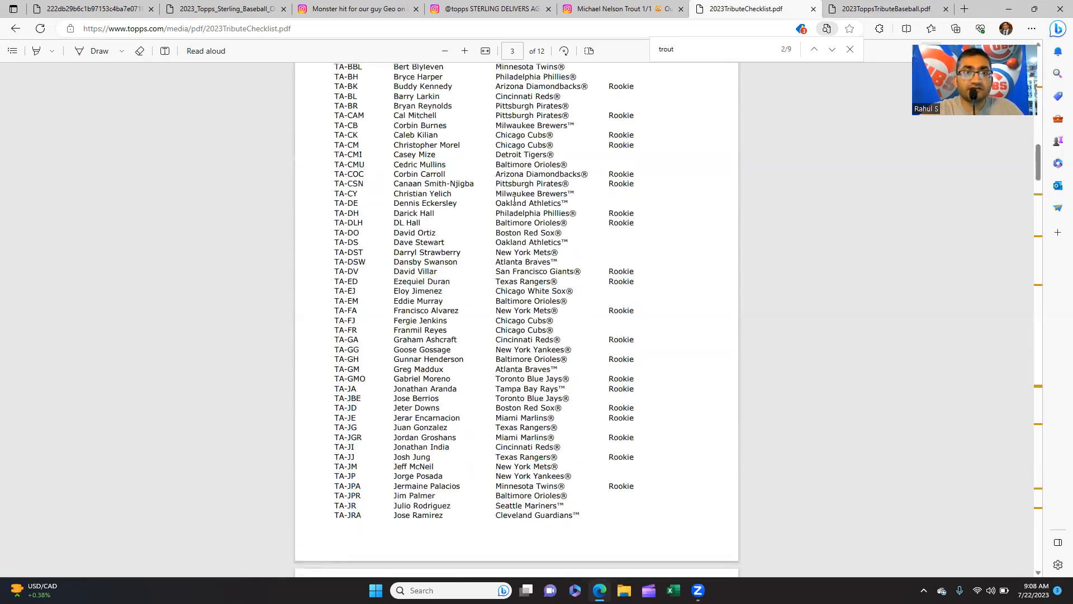
{"action": "scroll", "scroll_direction": "down", "scroll_amount": 3}
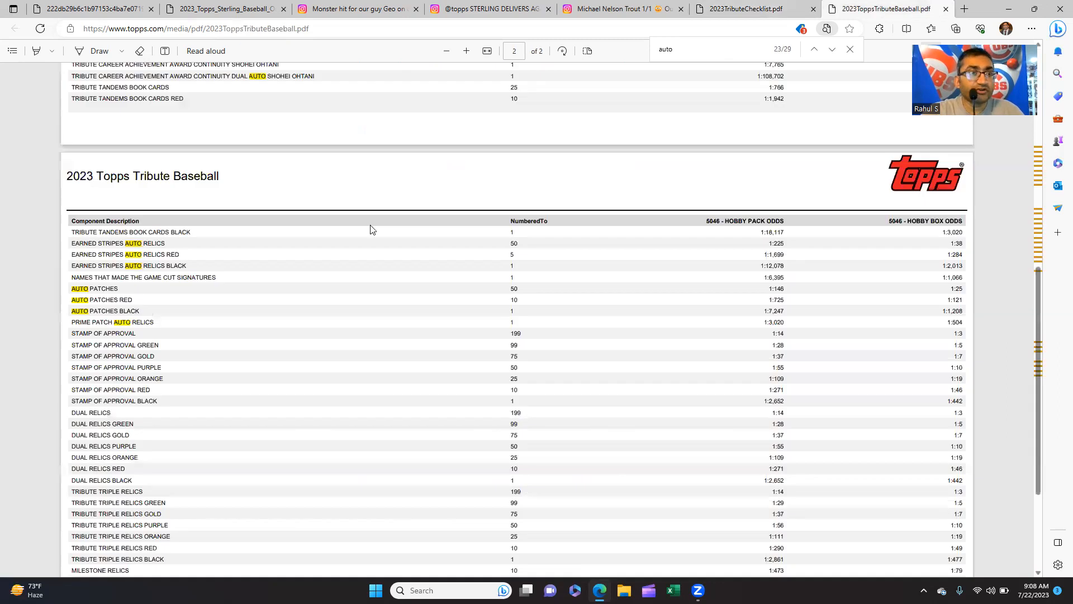
- Search the odds sheet for 'tribute auto', glancing at the Trout Instagram post and back
{"action": "type", "text": "tribute"}
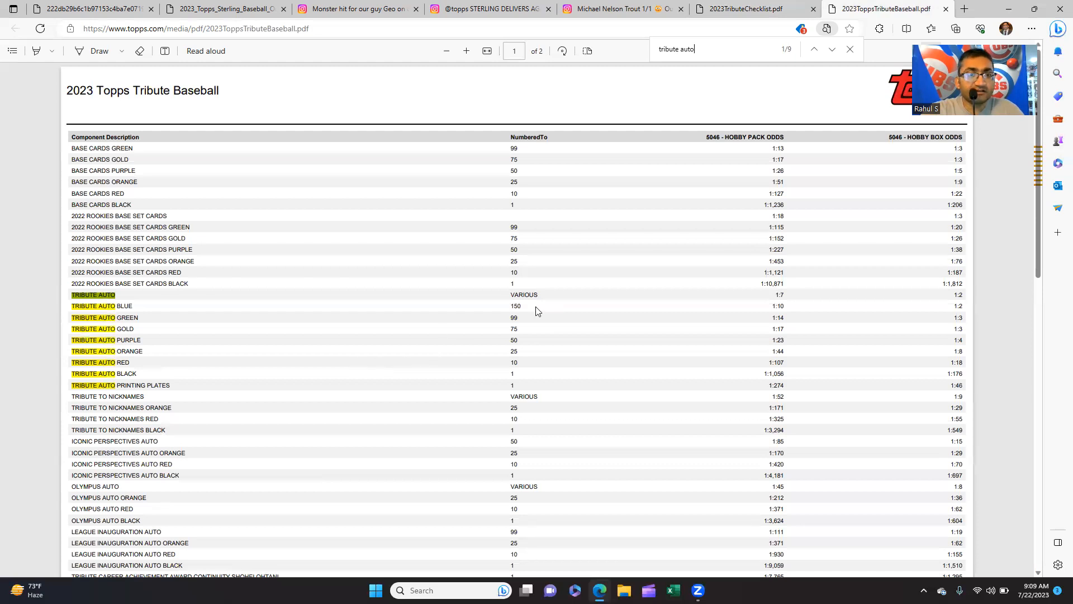
{"action": "mouse_move", "coordinate": [937, 302]}
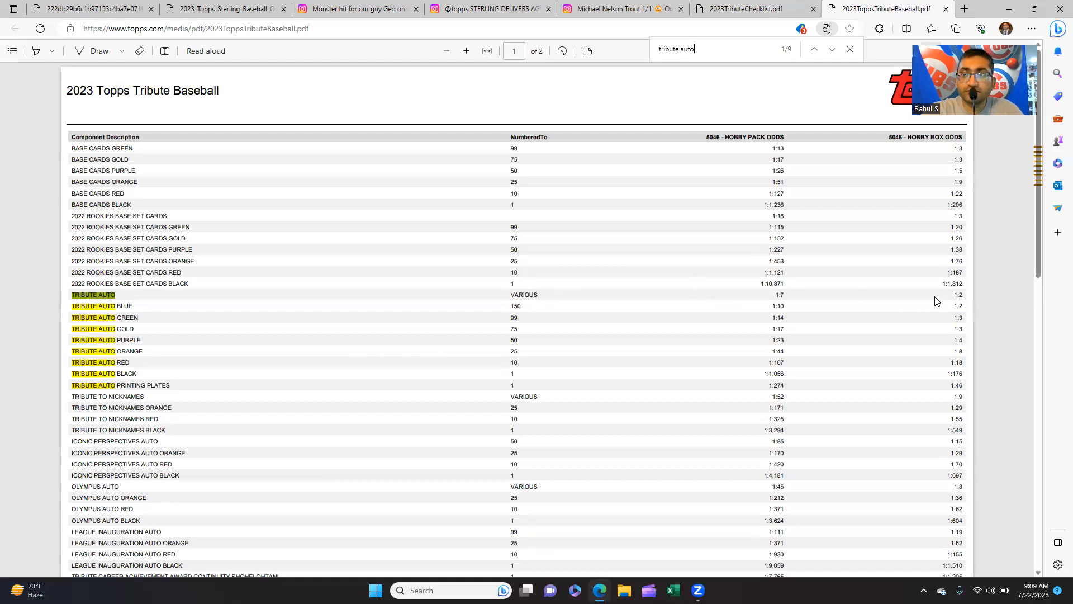
{"action": "mouse_move", "coordinate": [524, 319]}
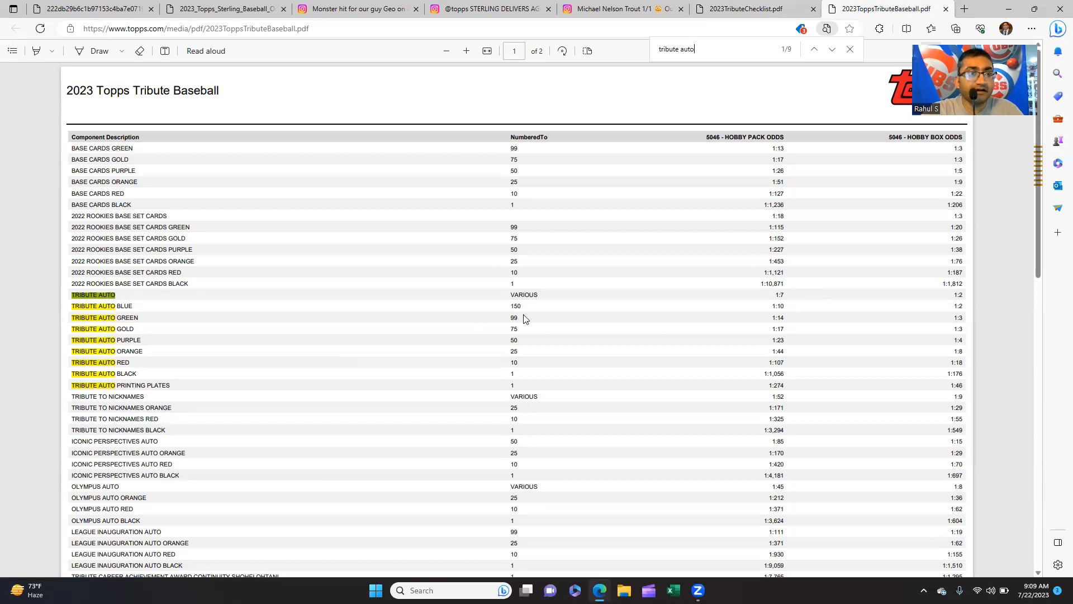
{"action": "mouse_move", "coordinate": [583, 4]}
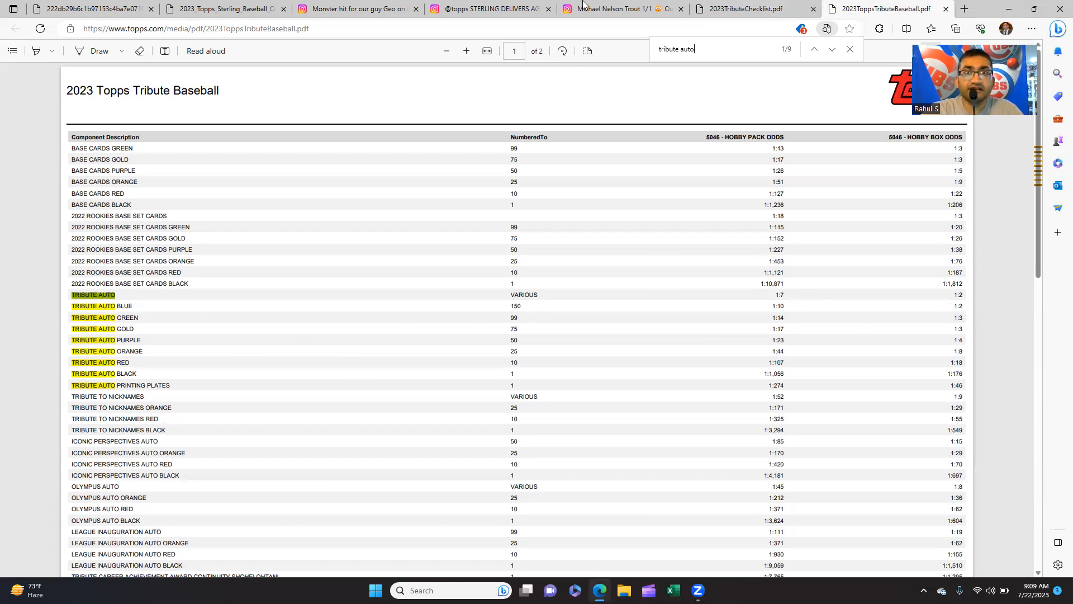
{"action": "left_click", "coordinate": [610, 9]}
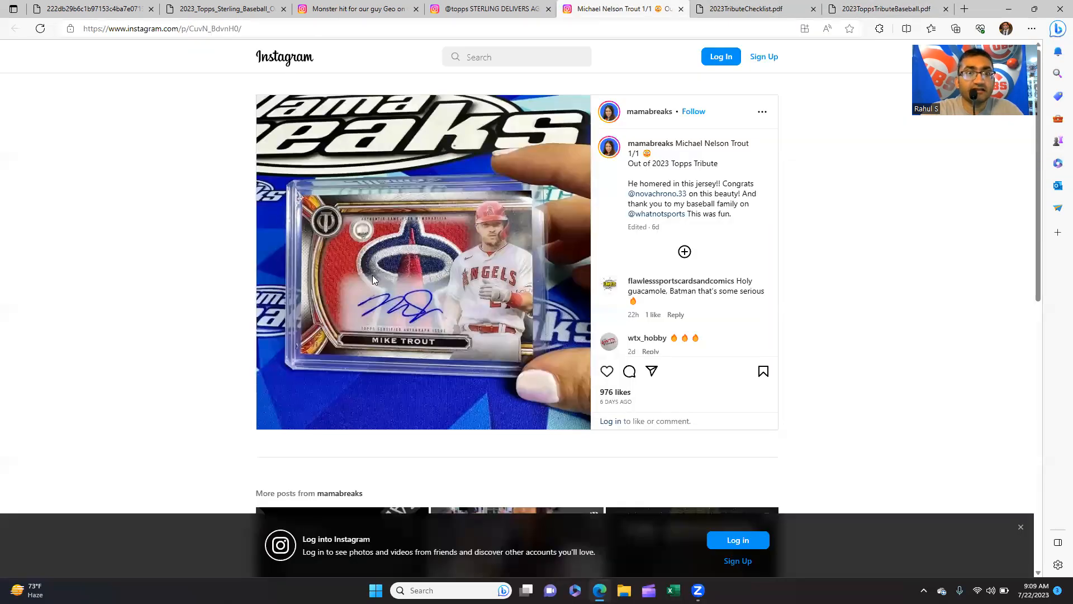
{"action": "left_click", "coordinate": [887, 9]}
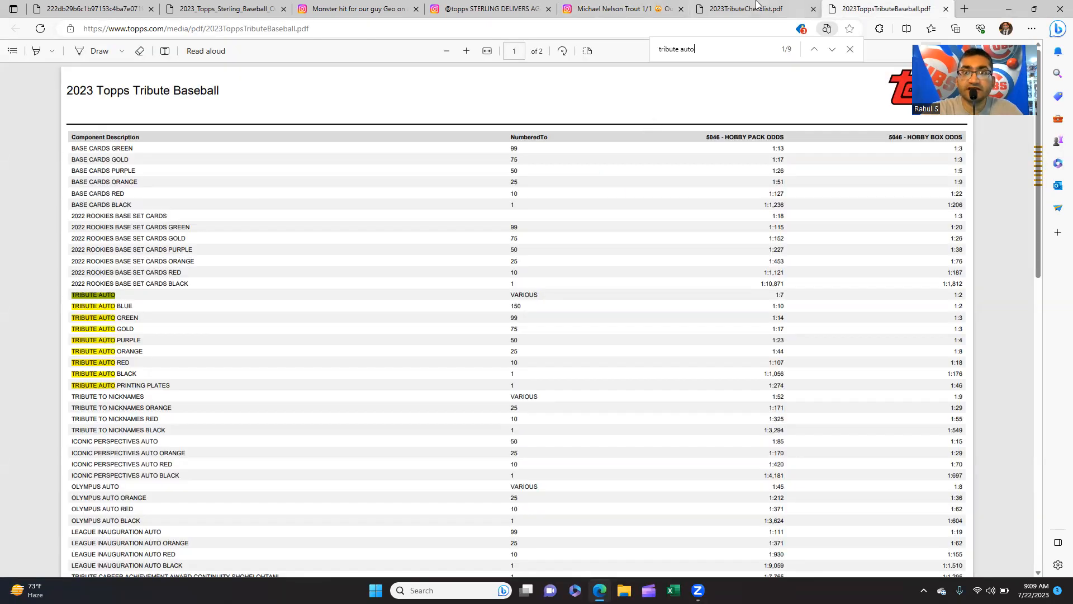
{"action": "left_click", "coordinate": [739, 9]}
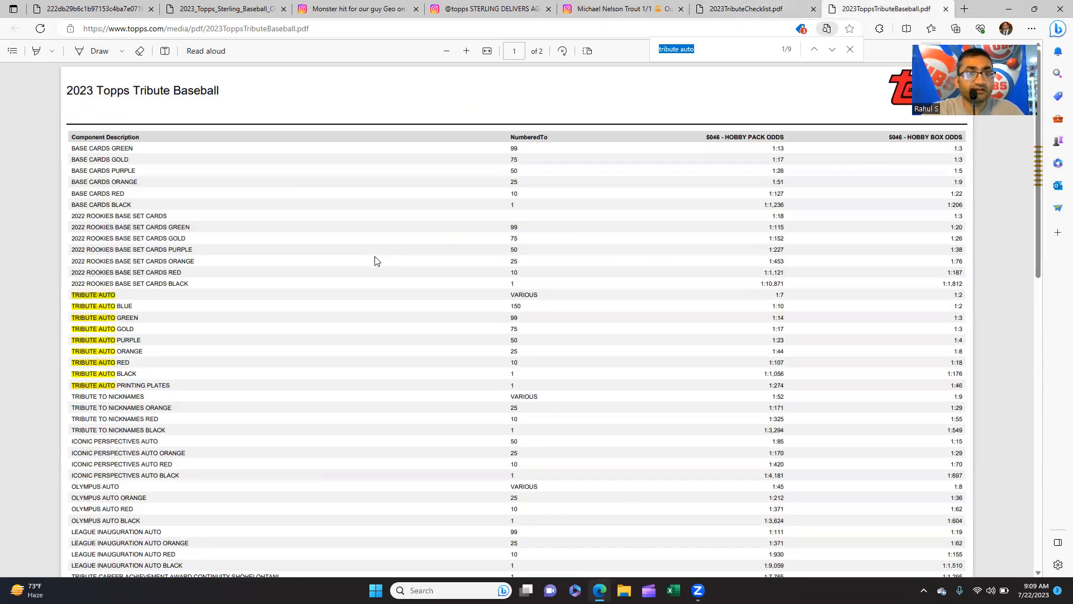
- Search the odds PDF for 'olympus' and scroll through the four Olympus Auto parallel rows
{"action": "type", "text": "olympu"}
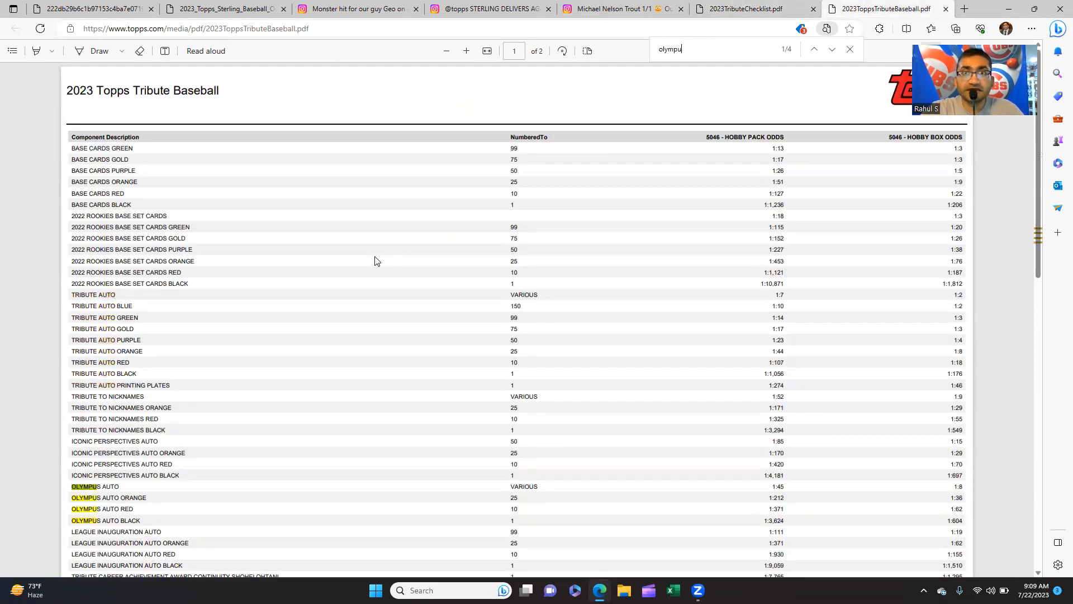
{"action": "type", "text": "s"}
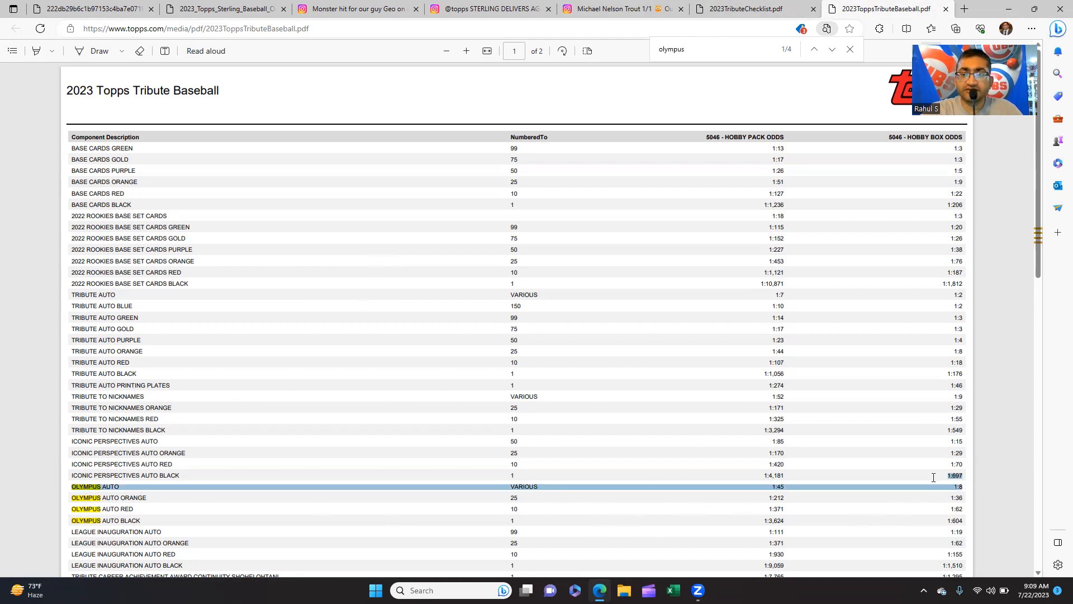
{"action": "scroll", "scroll_direction": "down", "scroll_amount": 3}
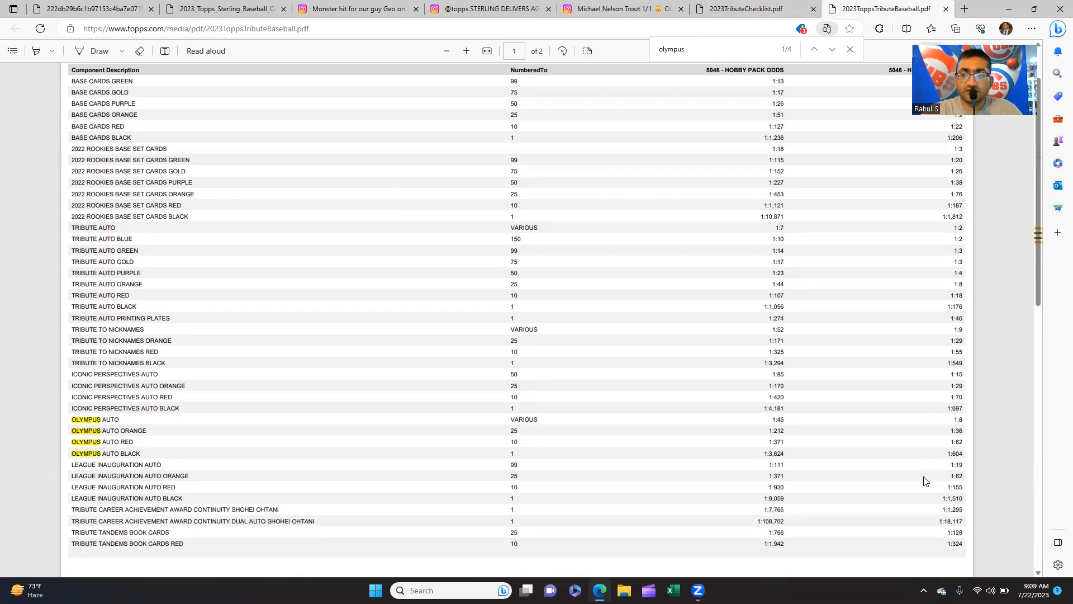
{"action": "scroll", "scroll_direction": "down", "scroll_amount": 3}
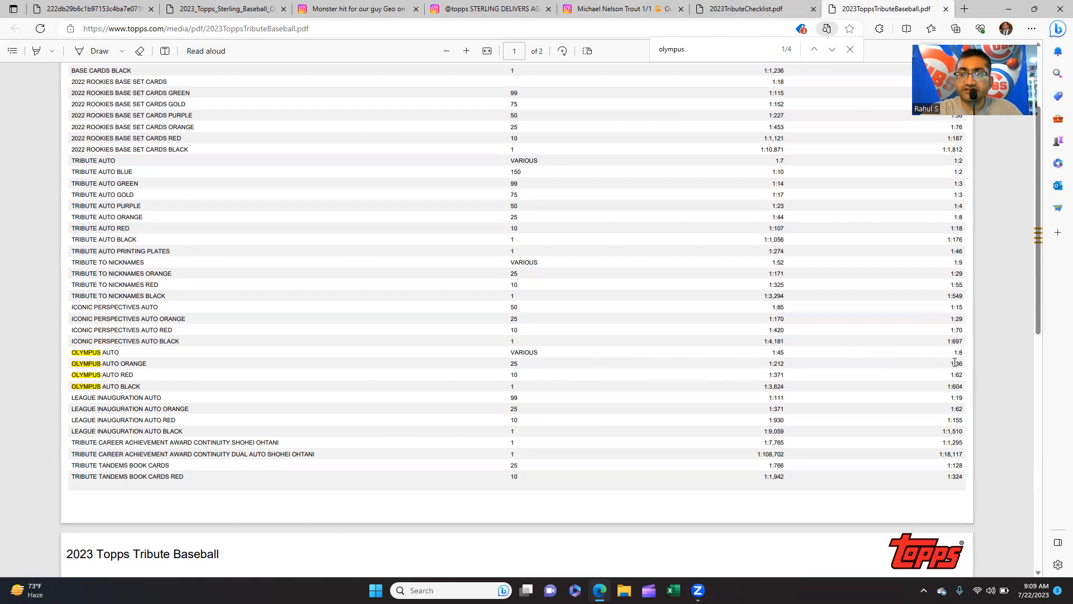
{"action": "mouse_move", "coordinate": [942, 381]}
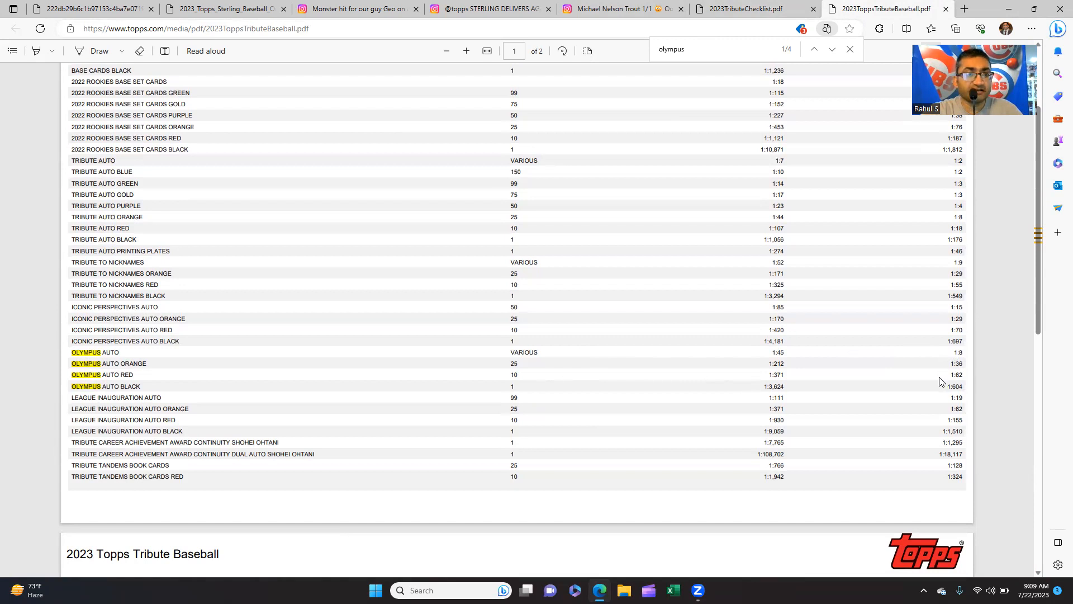
{"action": "mouse_move", "coordinate": [840, 357]}
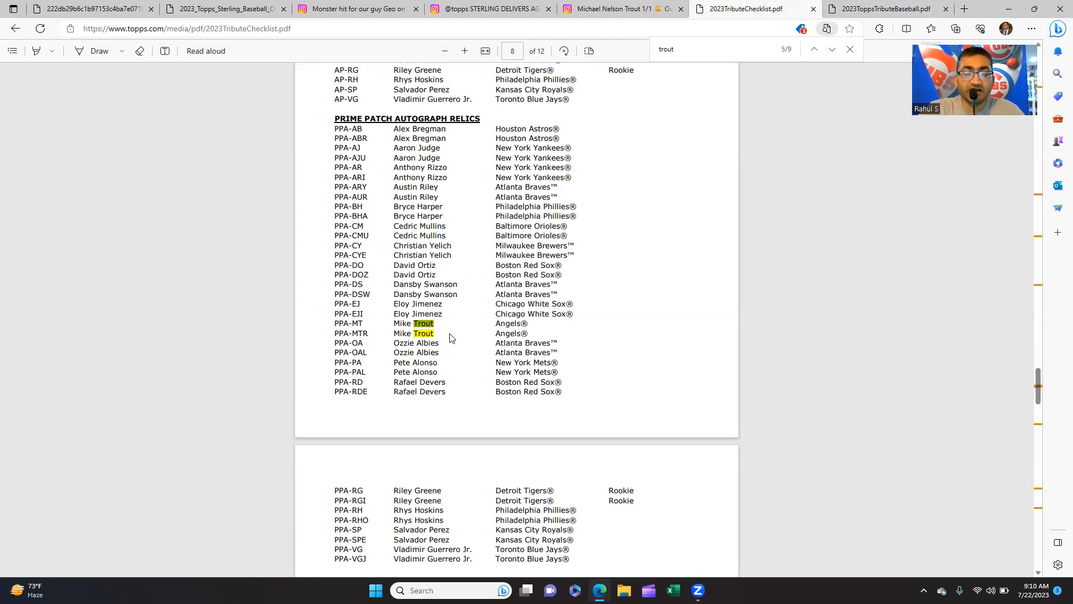
{"action": "mouse_move", "coordinate": [610, 9]}
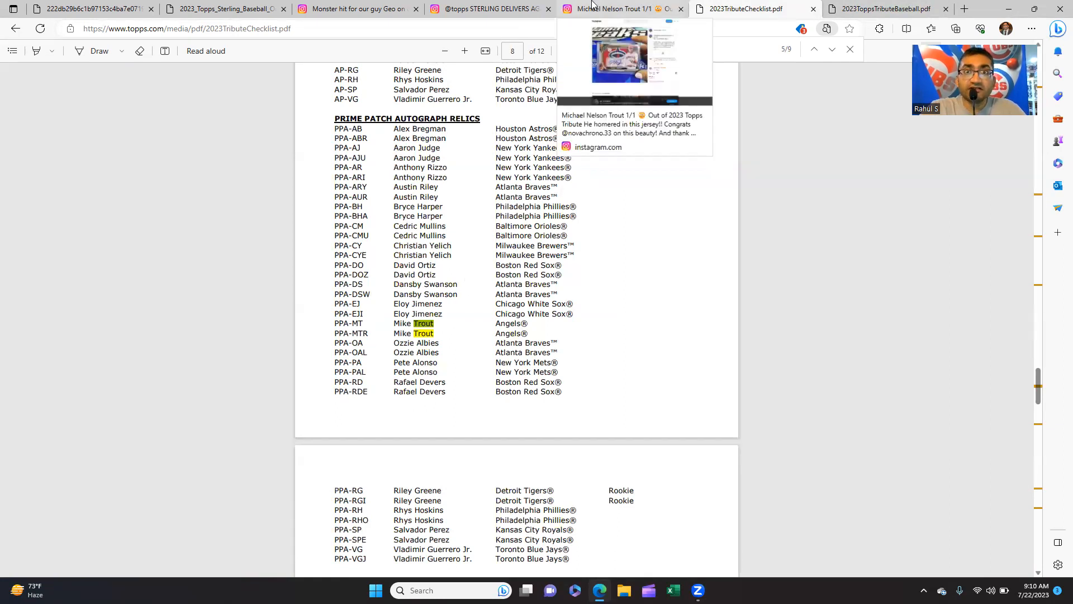
- Compare the Instagram Trout card post with the Prime Patch Auto Relics row in the odds PDF
{"action": "left_click", "coordinate": [617, 9]}
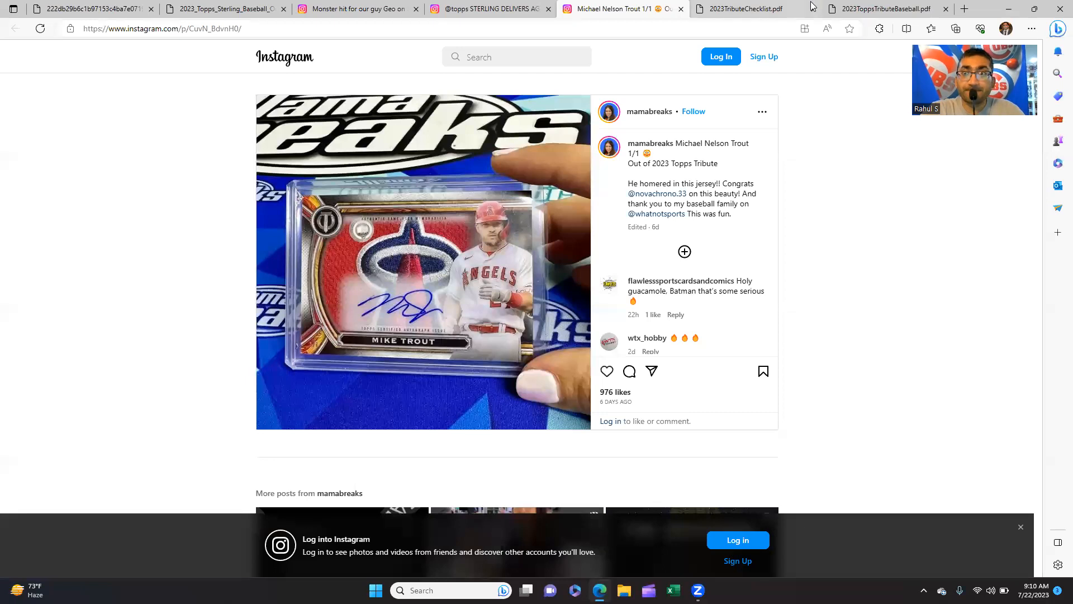
{"action": "left_click", "coordinate": [884, 9]}
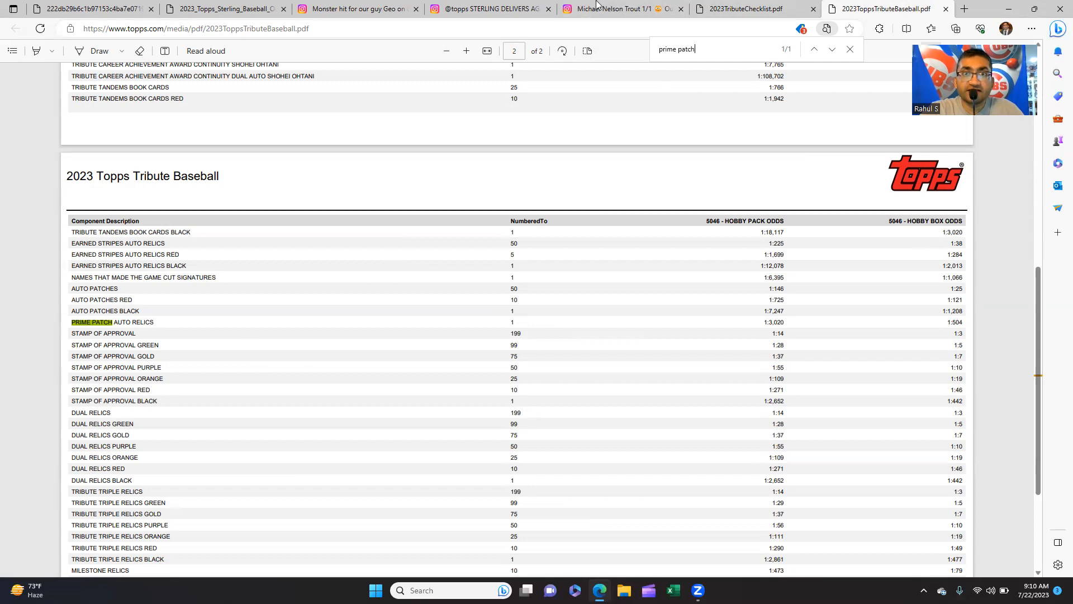
{"action": "left_click", "coordinate": [613, 8]}
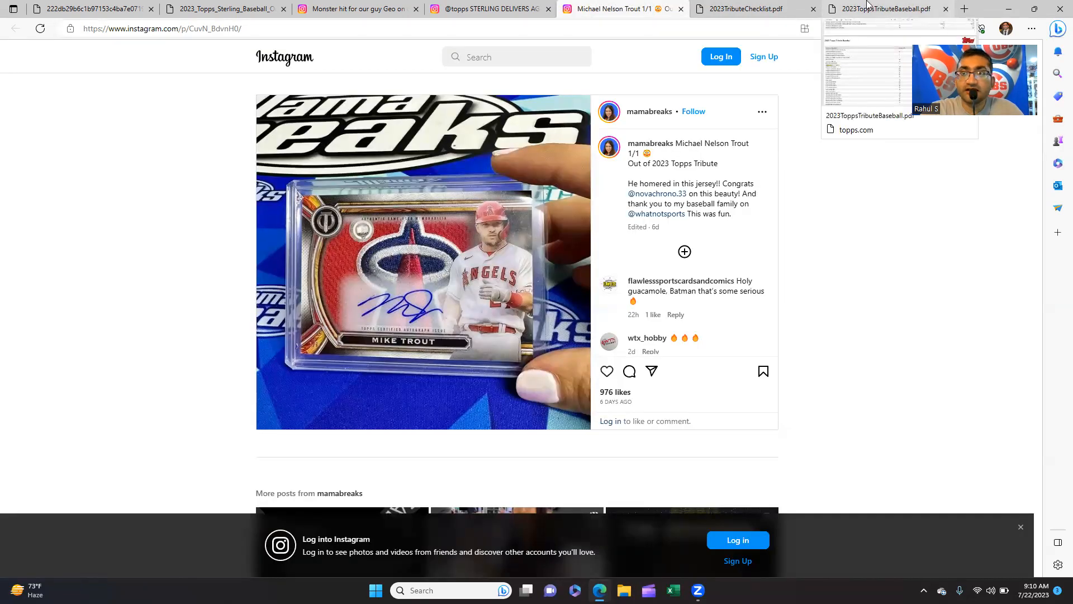
{"action": "left_click", "coordinate": [886, 8]}
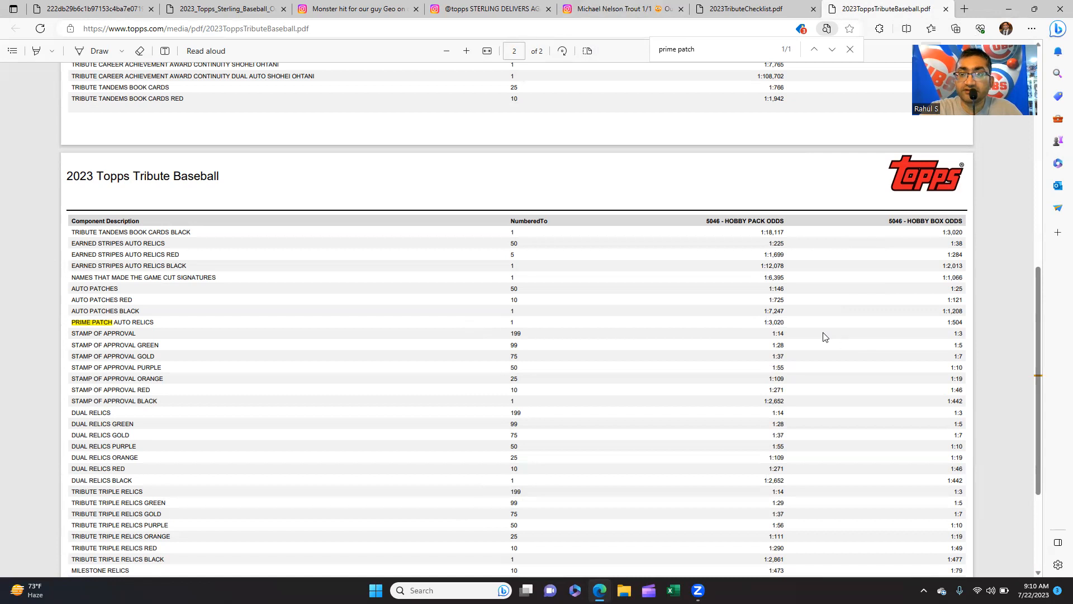
{"action": "mouse_move", "coordinate": [890, 327]}
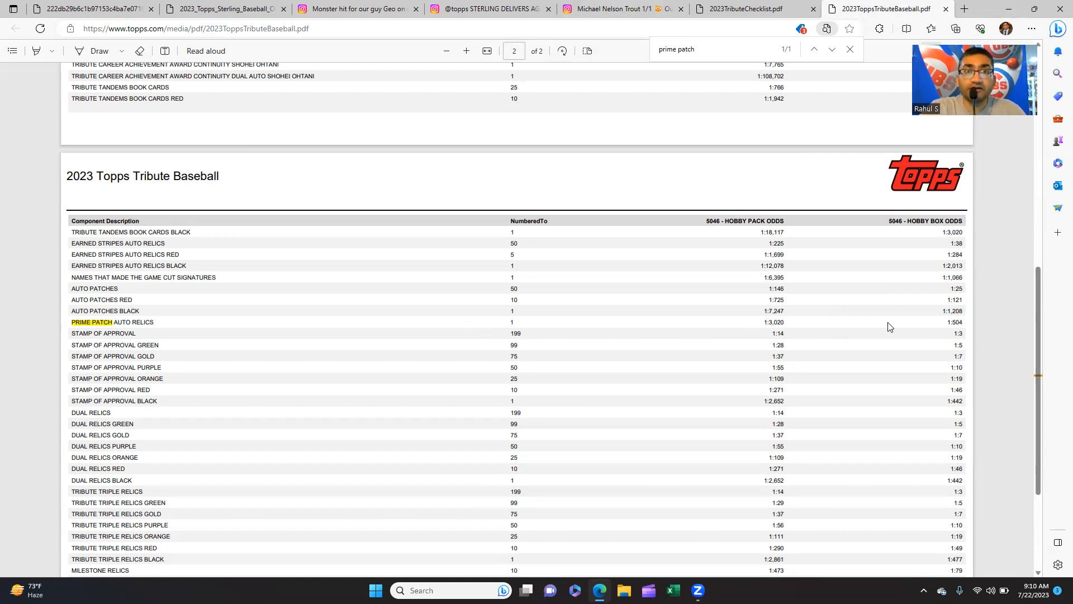